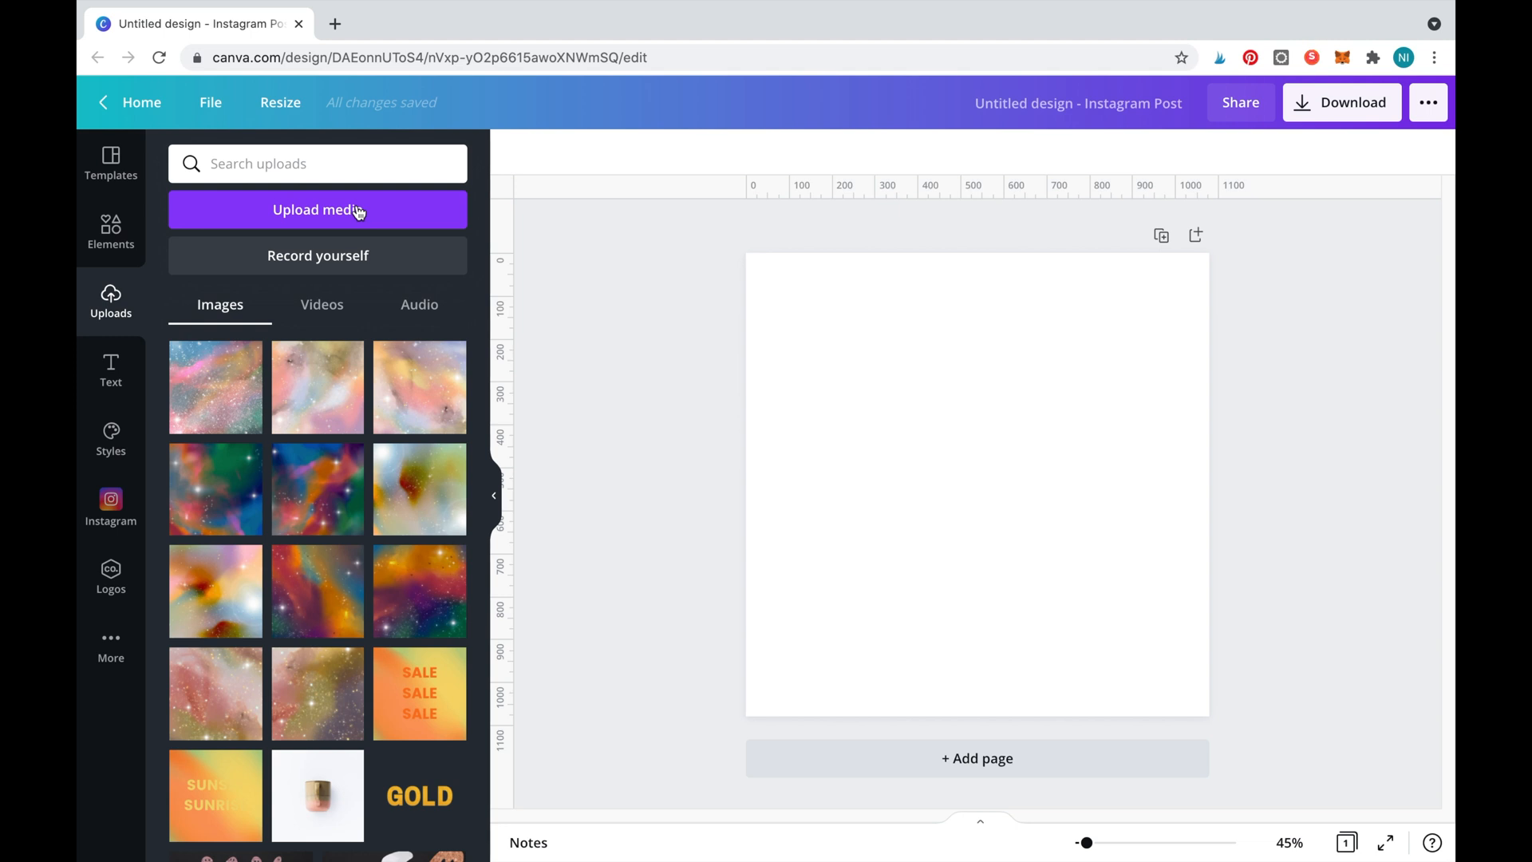
Upload the gold and silver texture images from the device via Upload media
{"action": "left_click", "coordinate": [317, 209]}
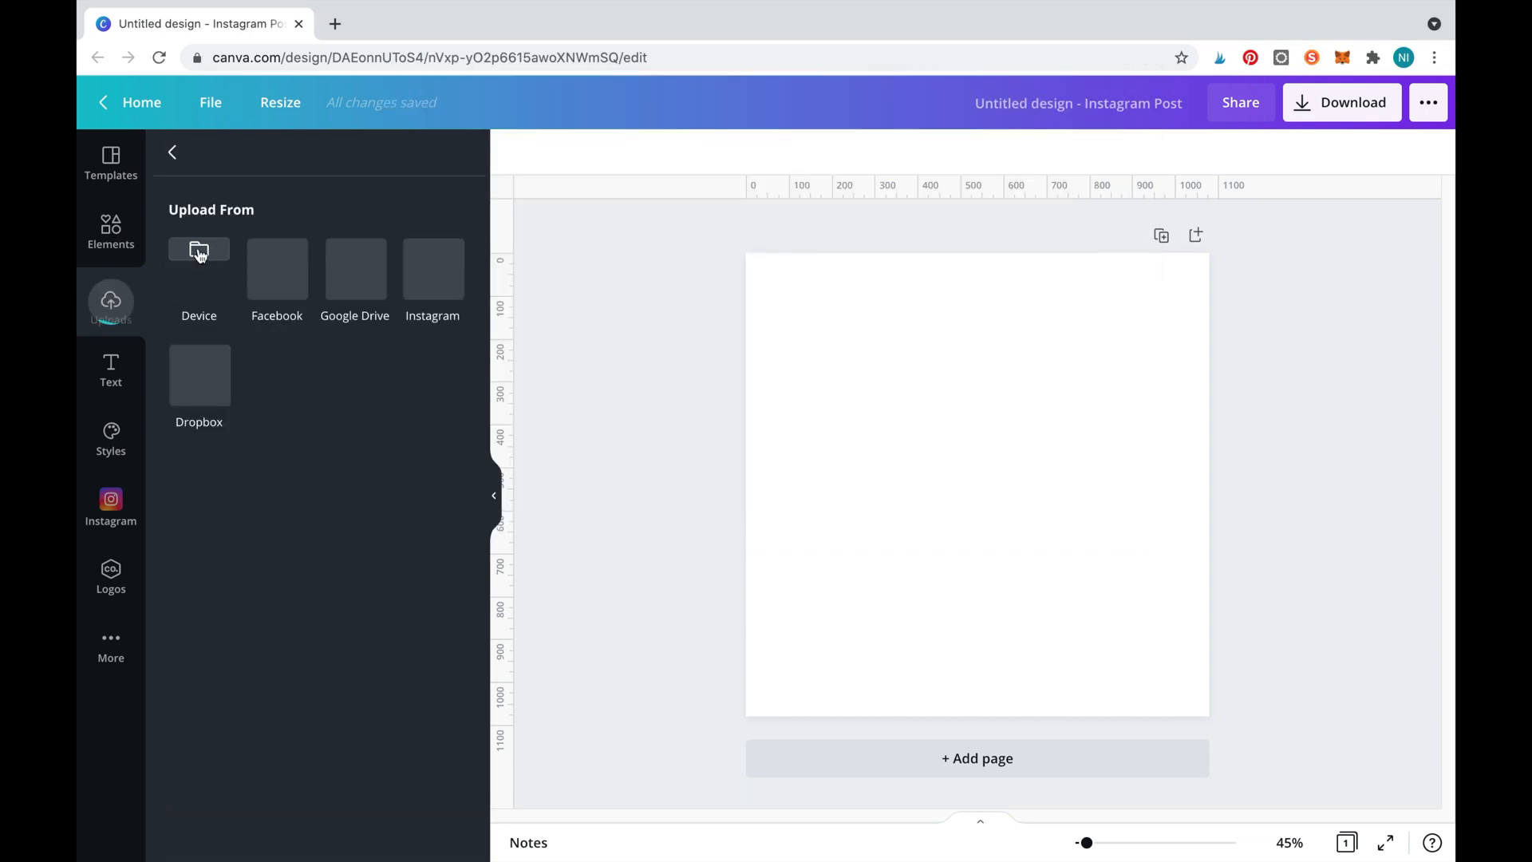
{"action": "left_click", "coordinate": [110, 301]}
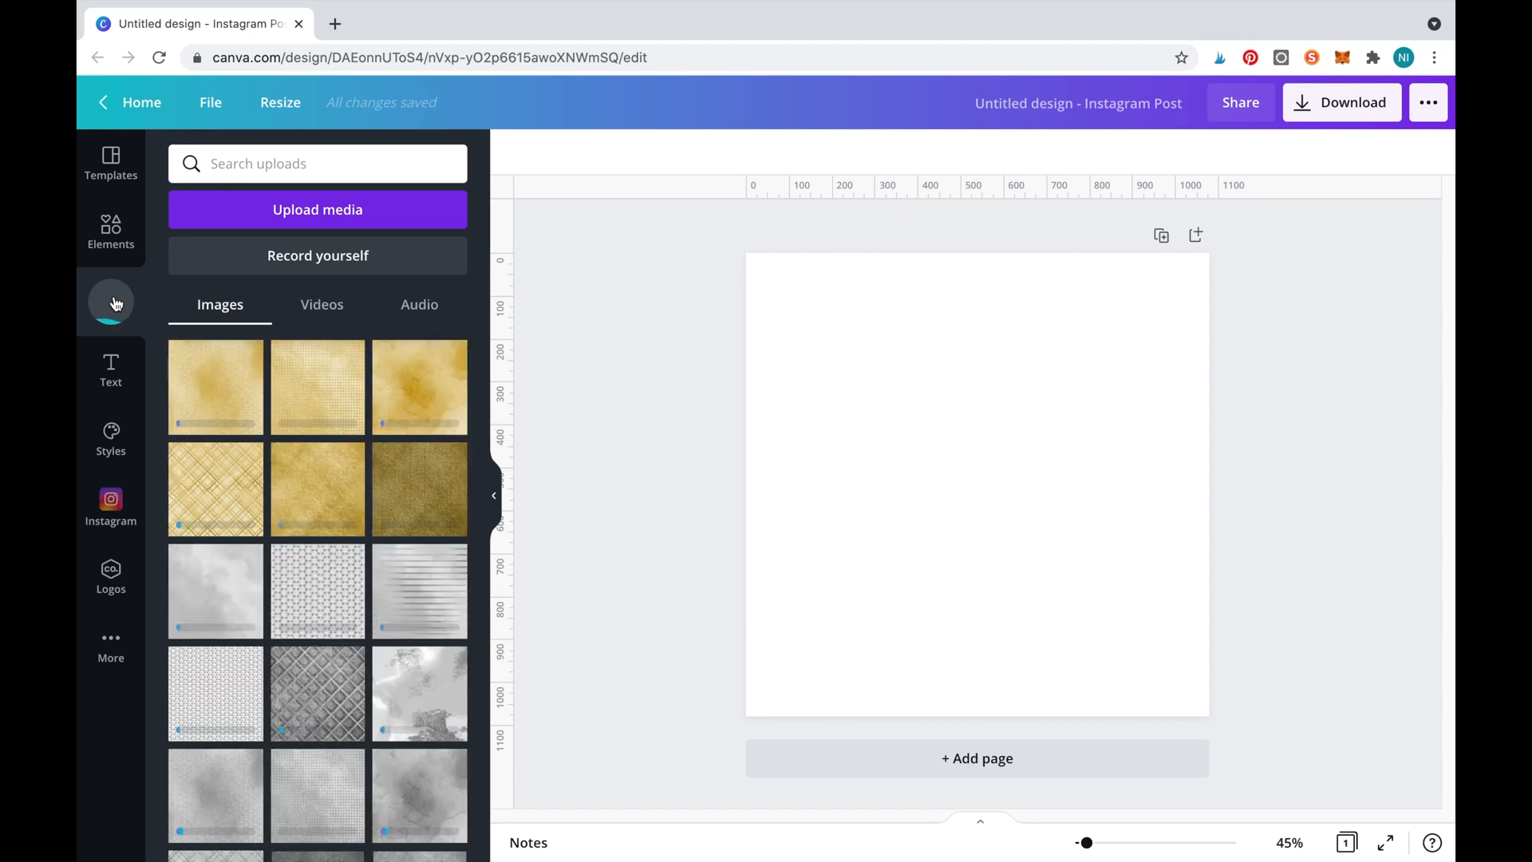
{"action": "scroll", "scroll_direction": "down", "scroll_amount": 3}
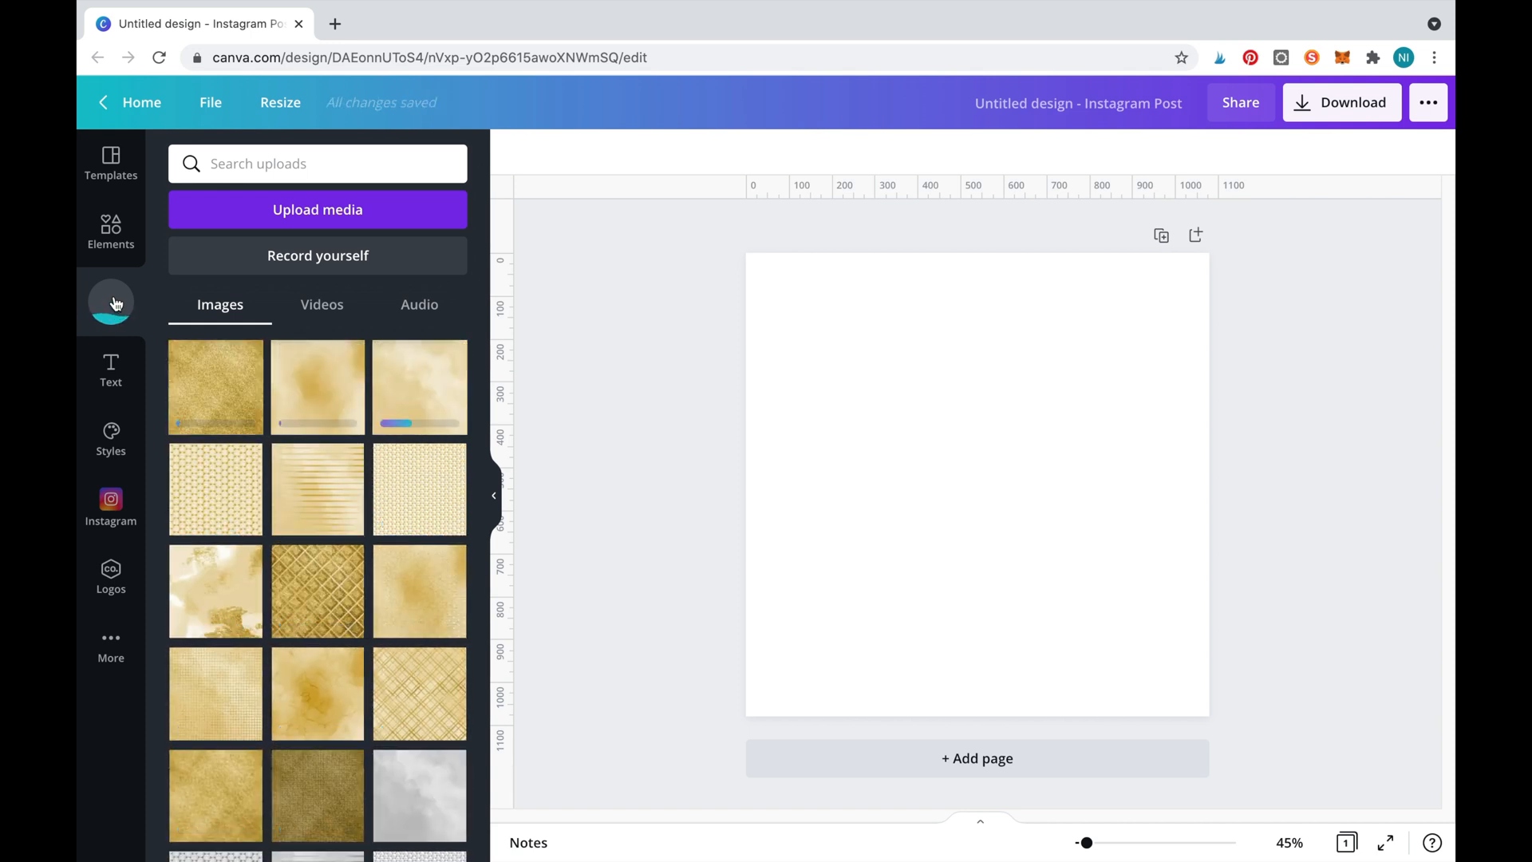
{"action": "mouse_move", "coordinate": [110, 232]}
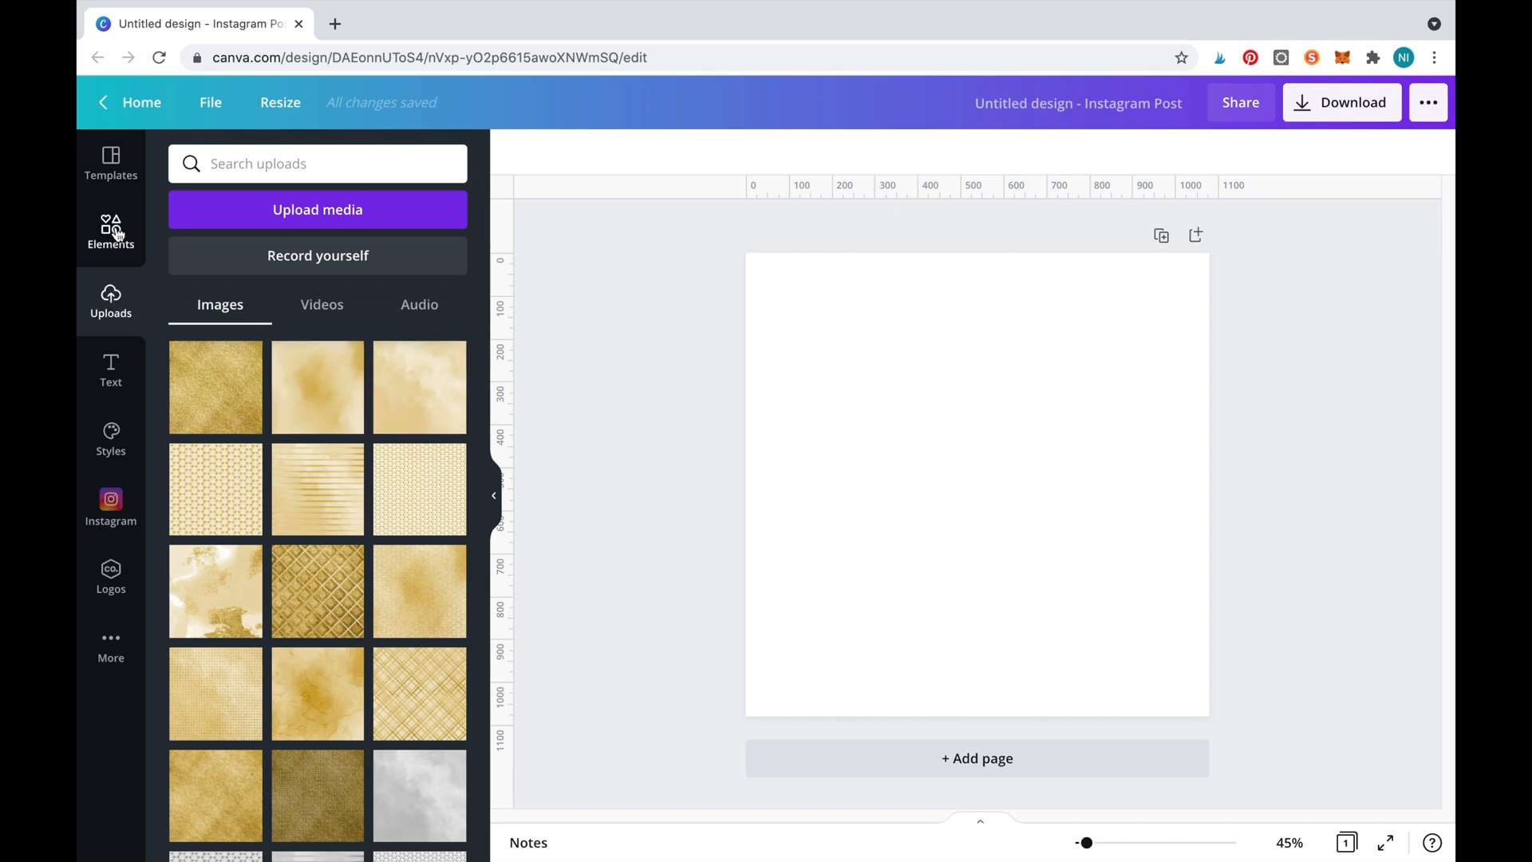
Search Elements for 'Frame' and add the G, O, L, D alphabet frames
{"action": "left_click", "coordinate": [110, 231]}
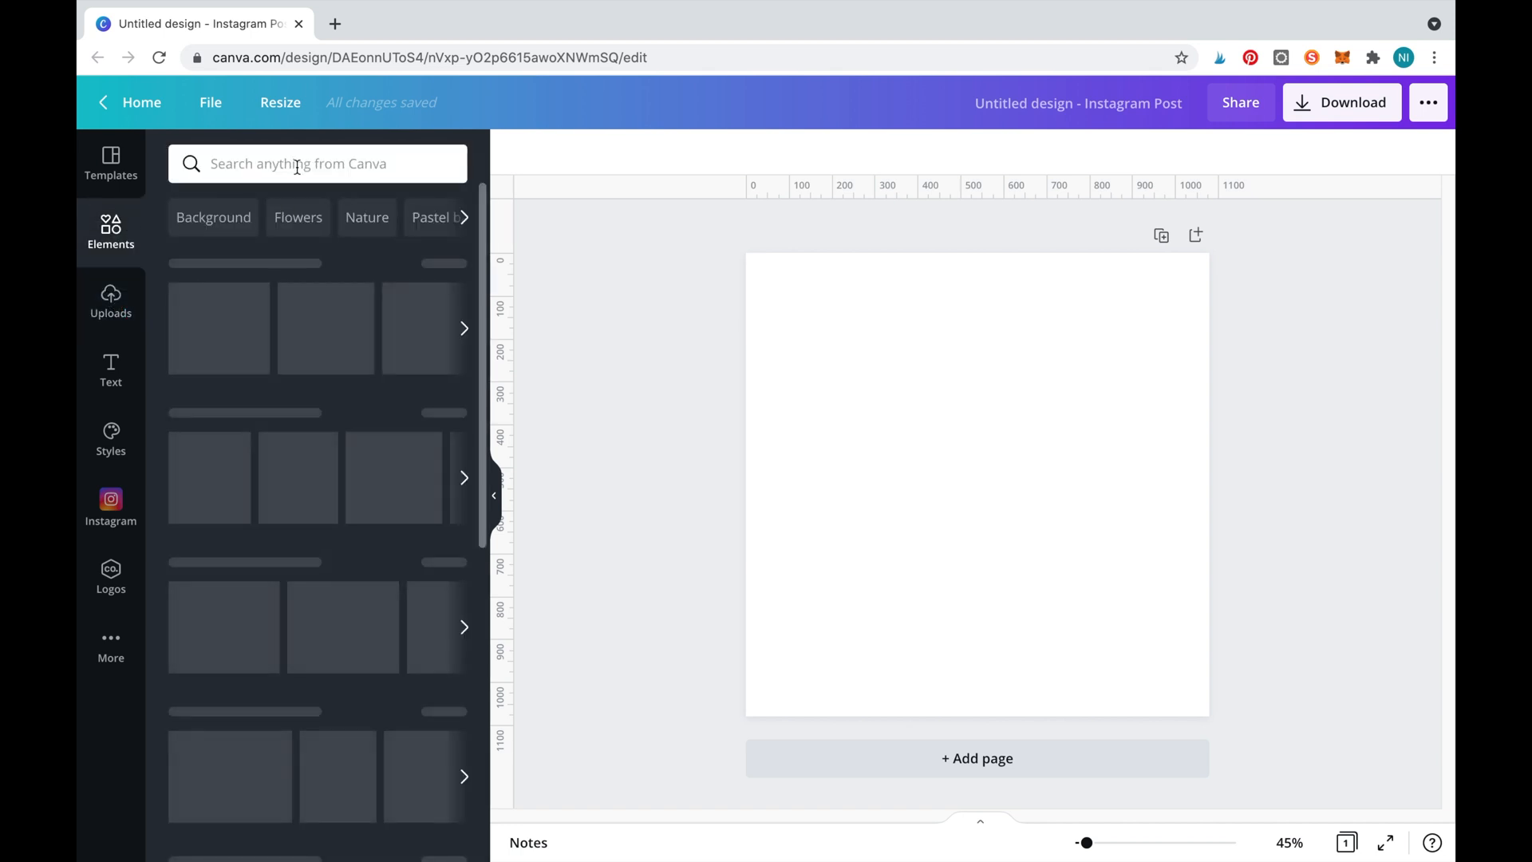
{"action": "type", "text": "Frame"}
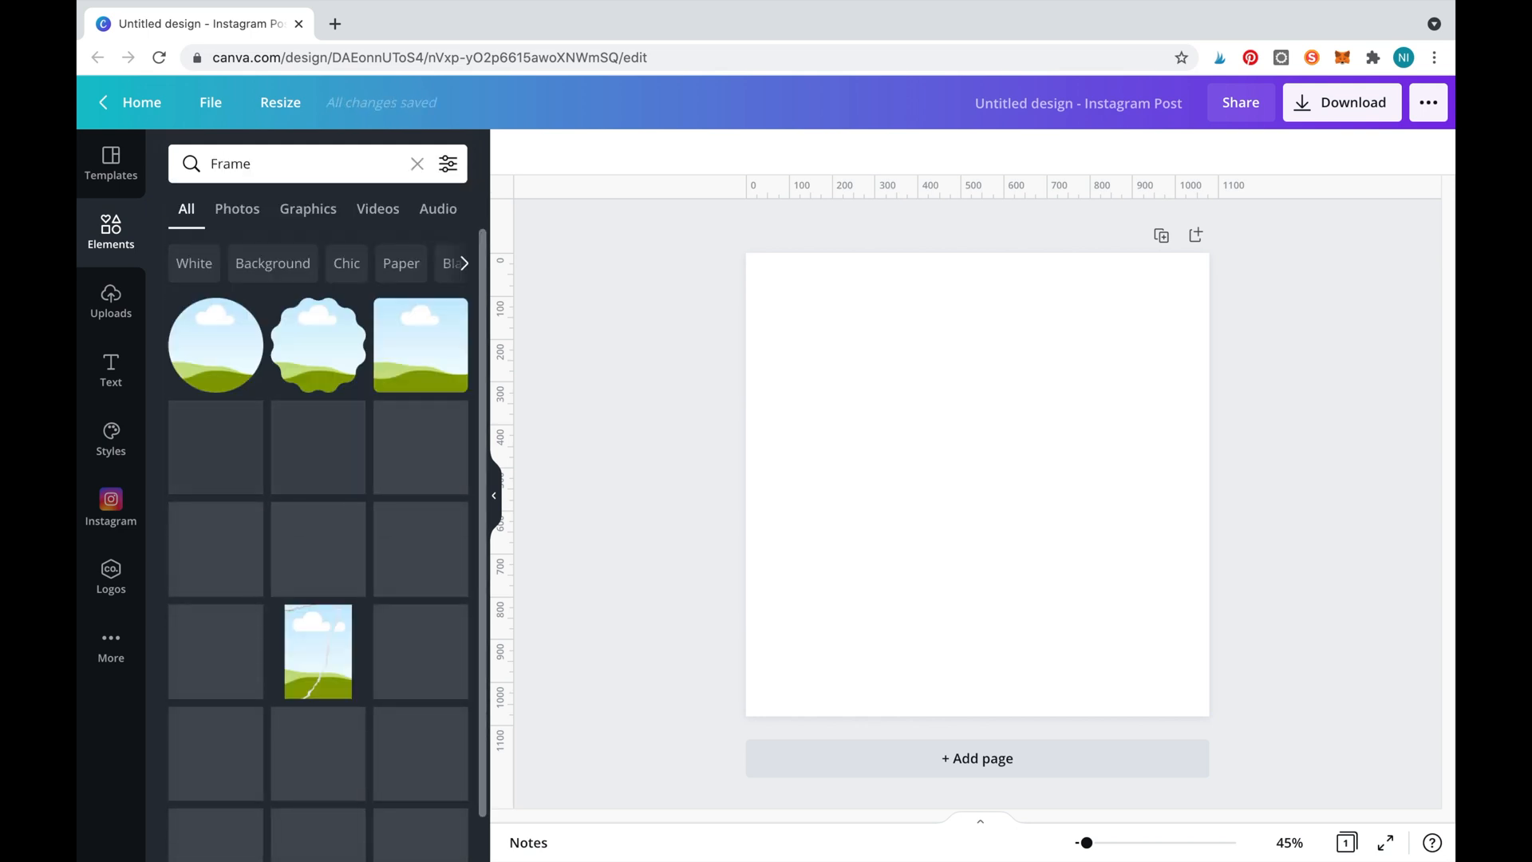
{"action": "scroll", "scroll_direction": "down", "scroll_amount": 3}
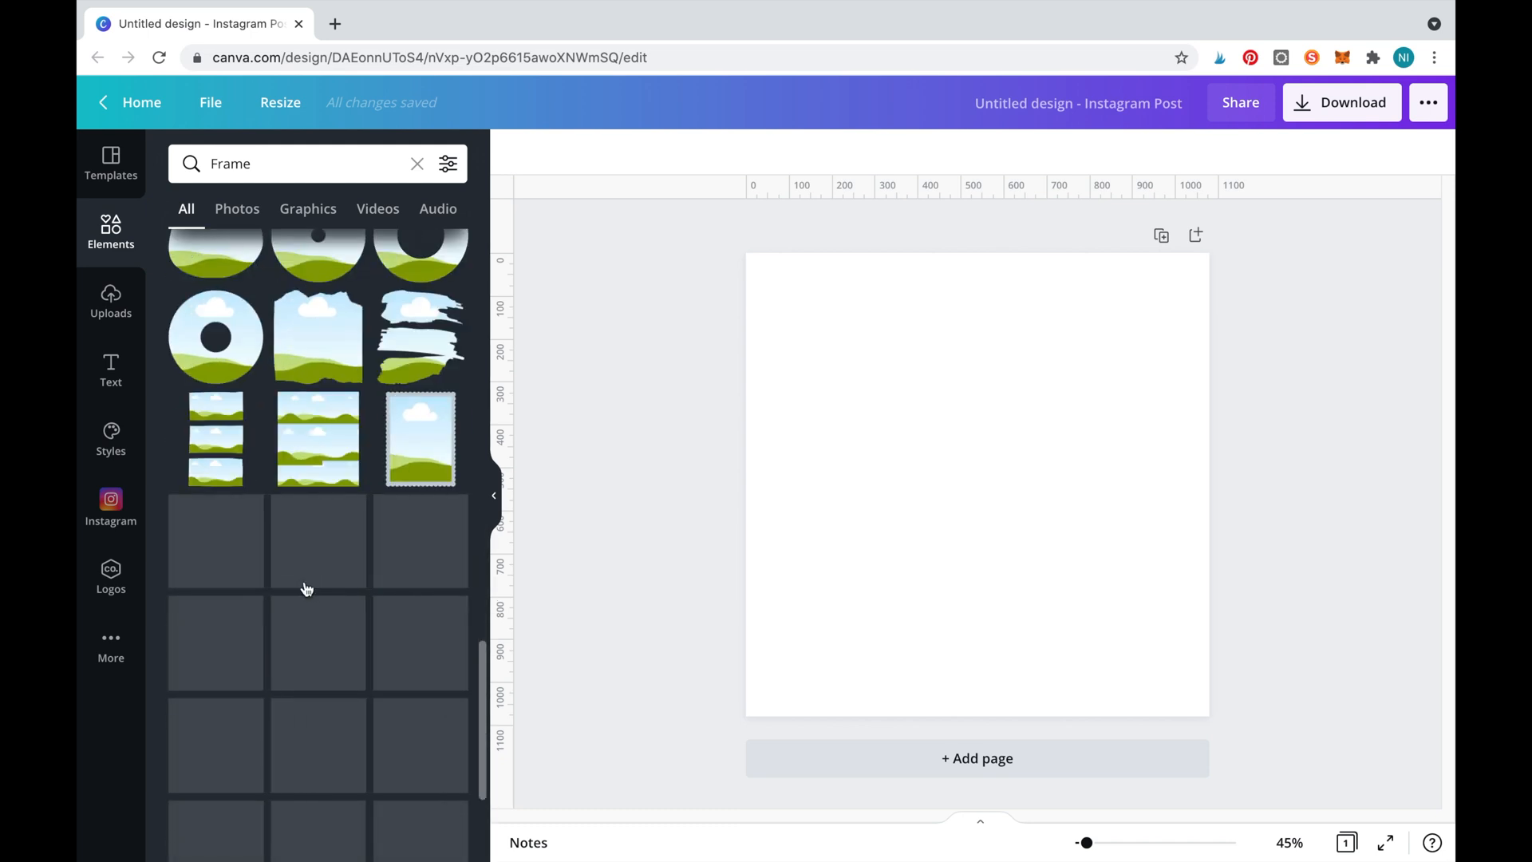
{"action": "scroll", "scroll_direction": "down", "scroll_amount": 3}
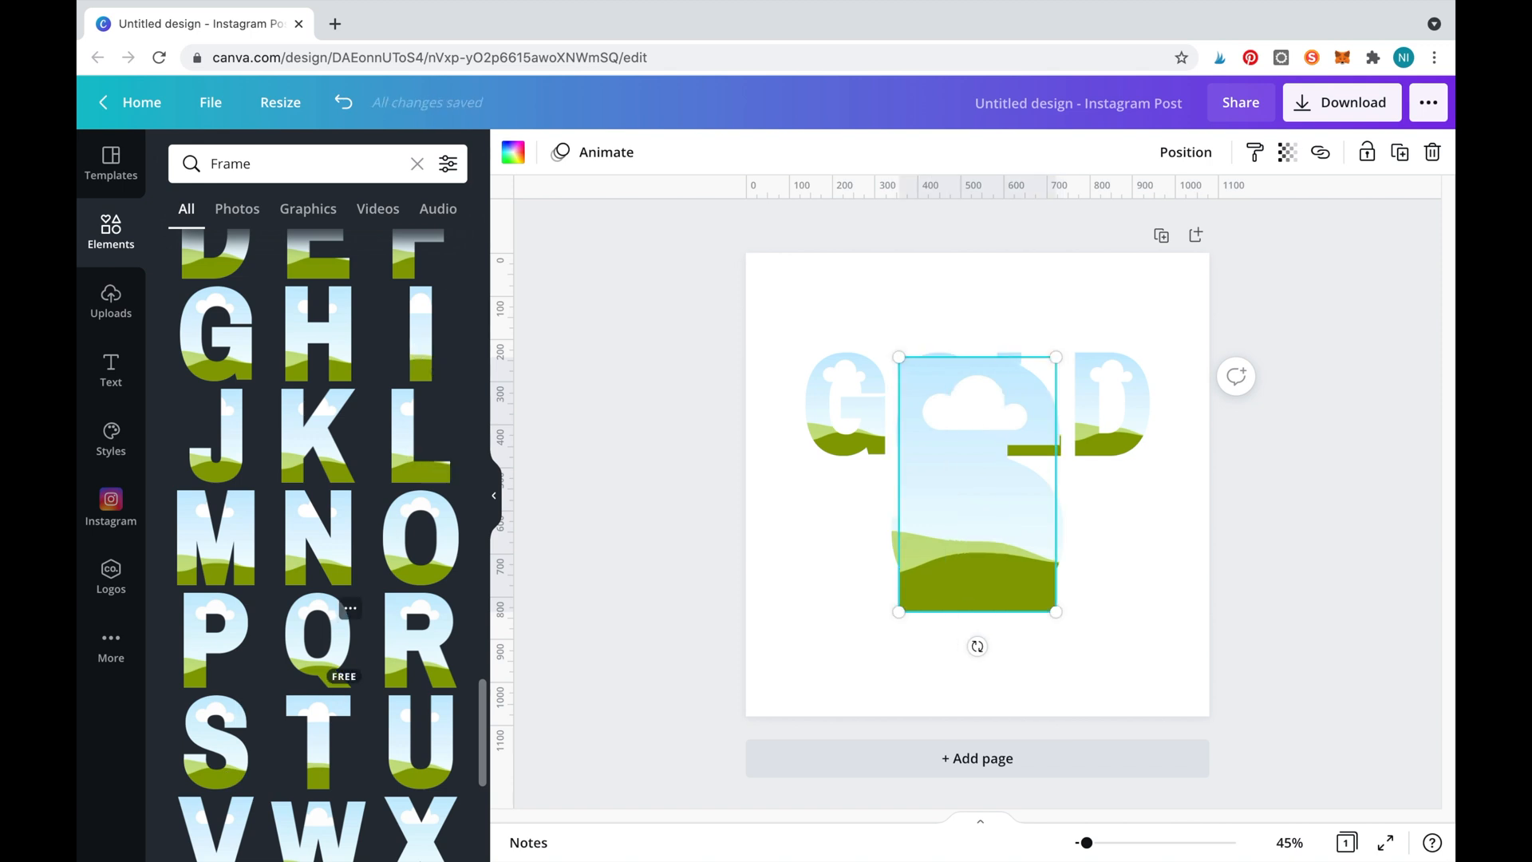
Move the rectangular frame aside and align the SILVER letter frames beneath GOLD
{"action": "left_click_drag", "start_coordinate": [977, 483], "coordinate": [918, 635]}
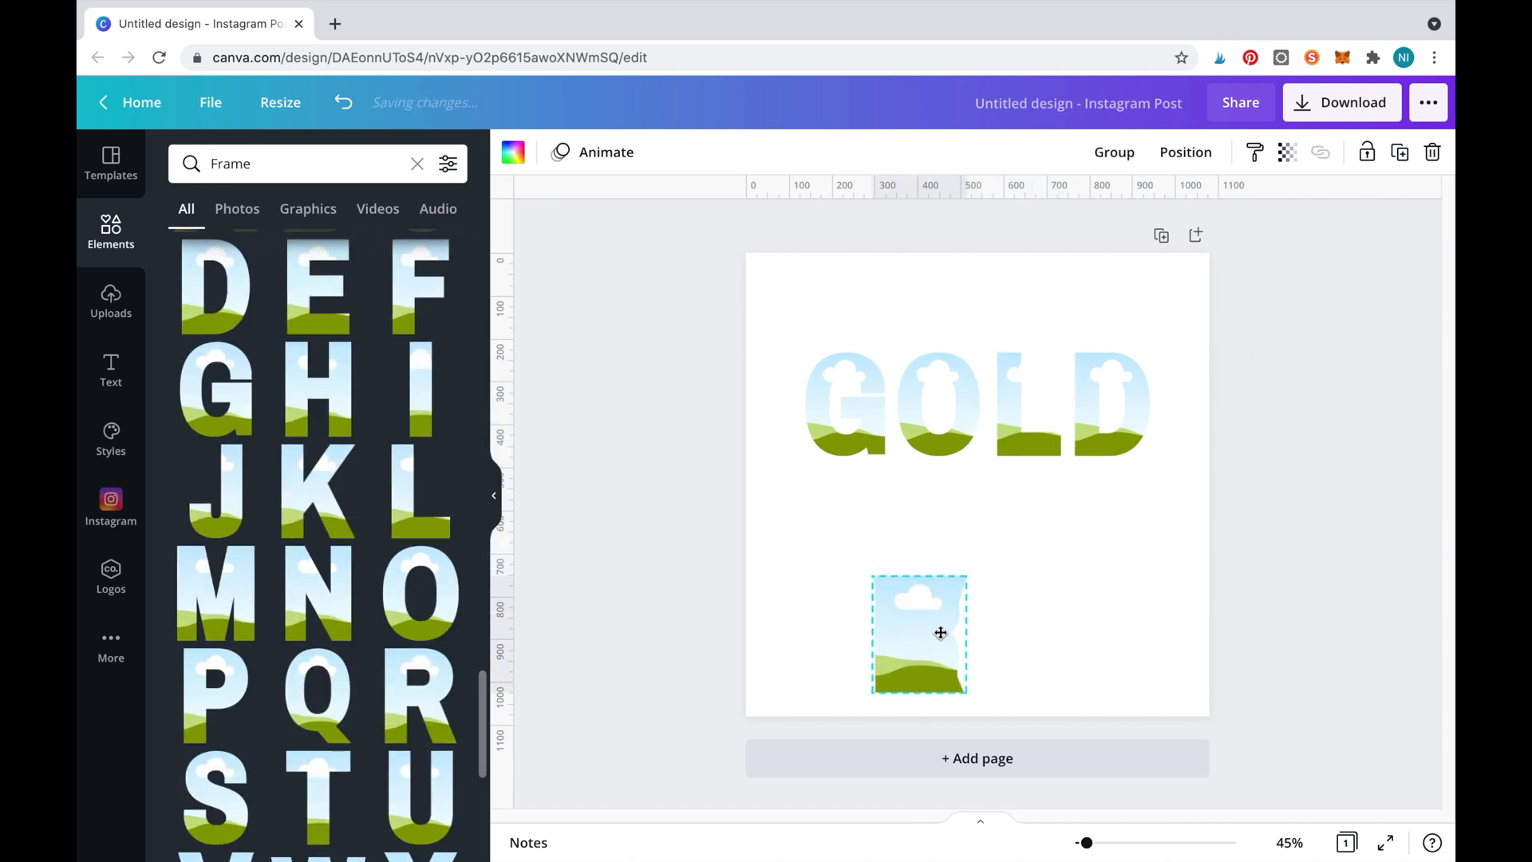
{"action": "left_click_drag", "start_coordinate": [919, 632], "coordinate": [947, 536]}
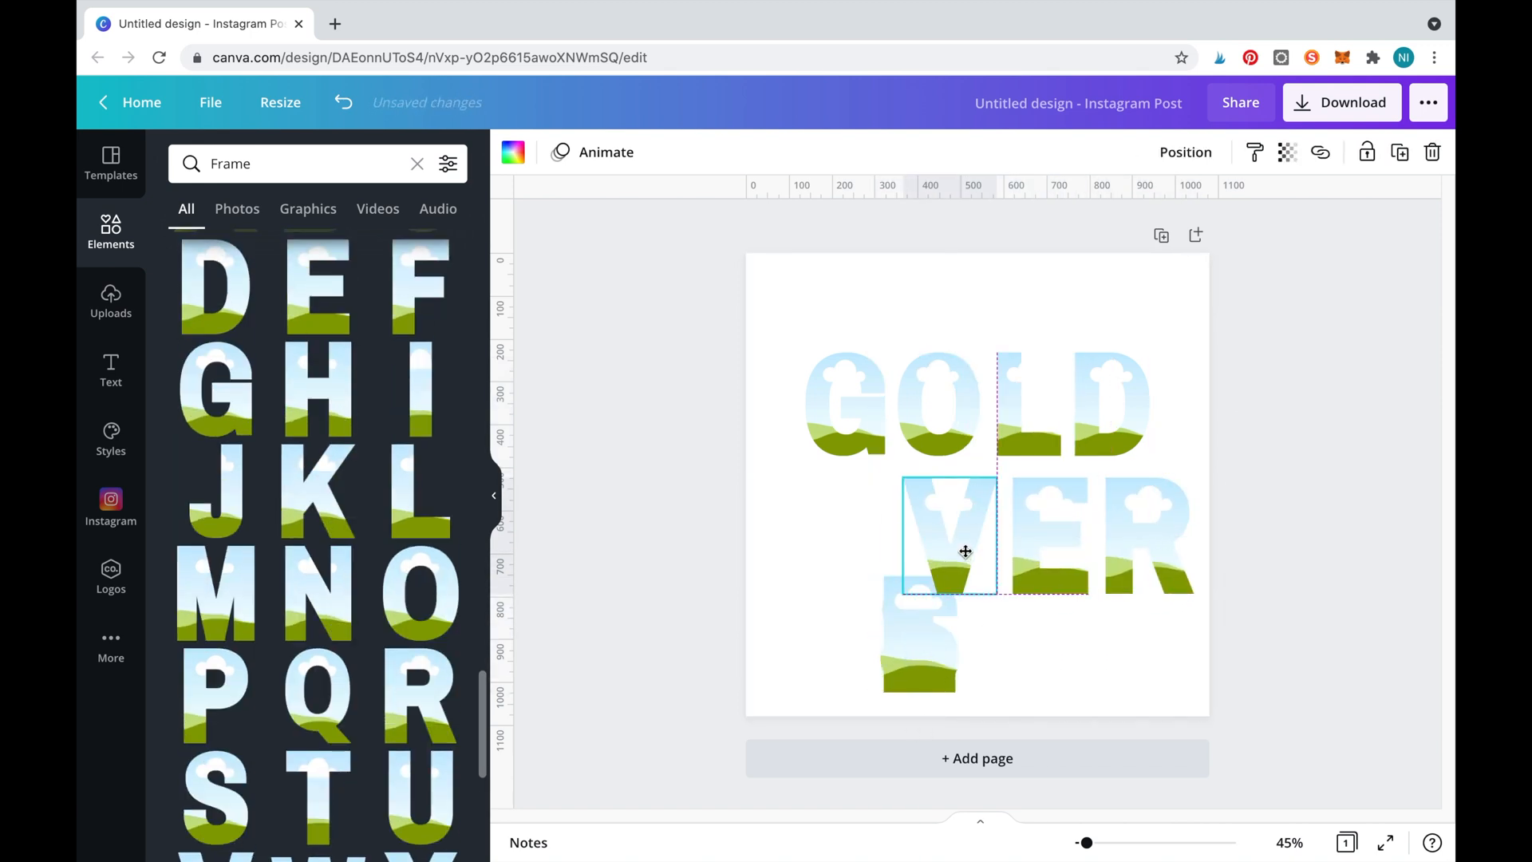
{"action": "left_click_drag", "start_coordinate": [965, 552], "coordinate": [966, 586]}
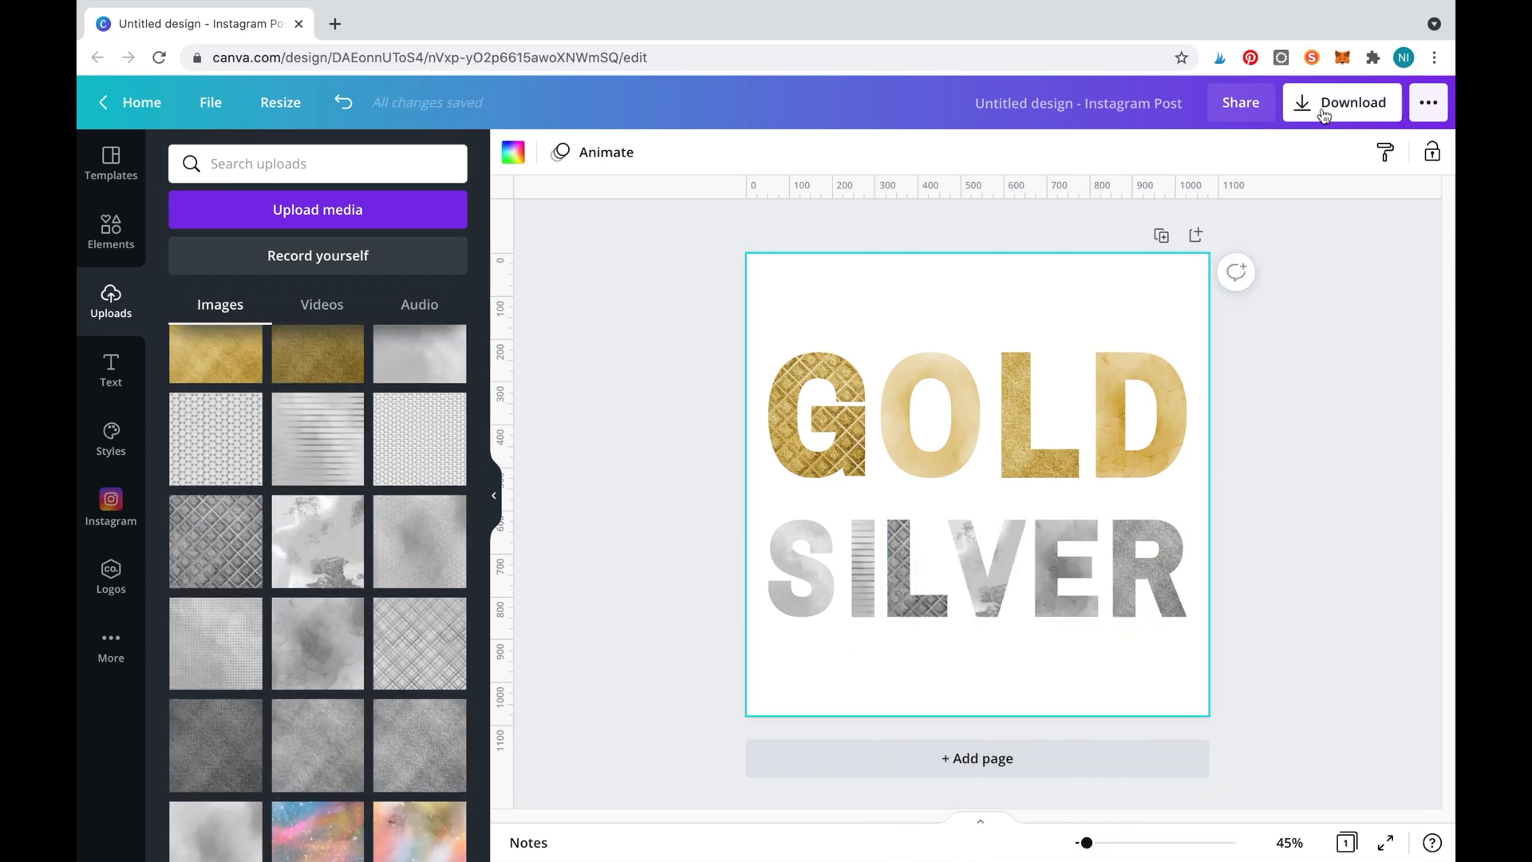
Export the lettering as a PNG with Transparent background enabled
{"action": "left_click", "coordinate": [1352, 101]}
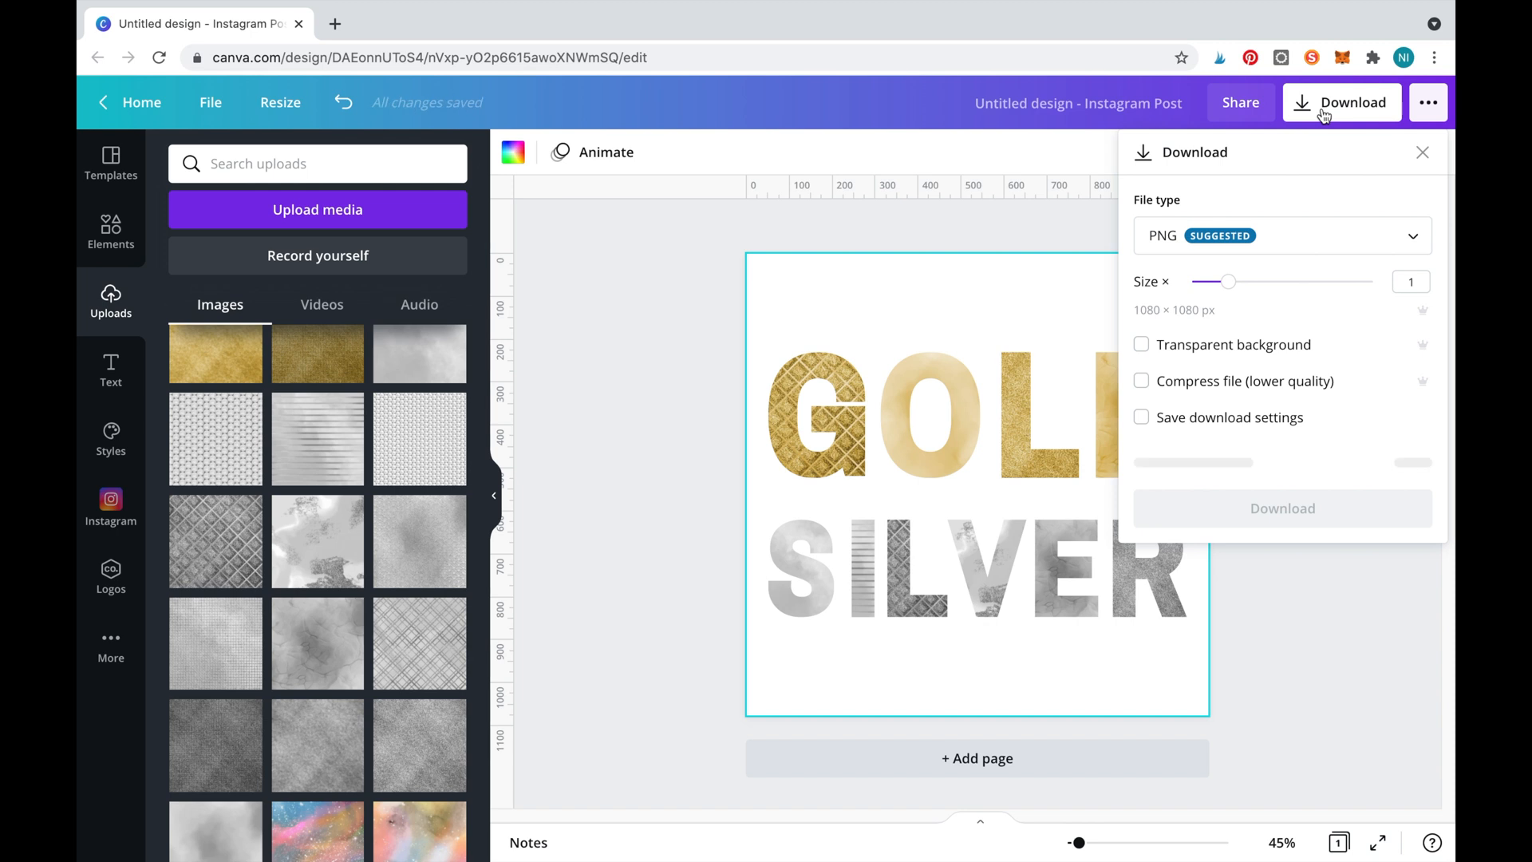
{"action": "left_click", "coordinate": [1140, 344]}
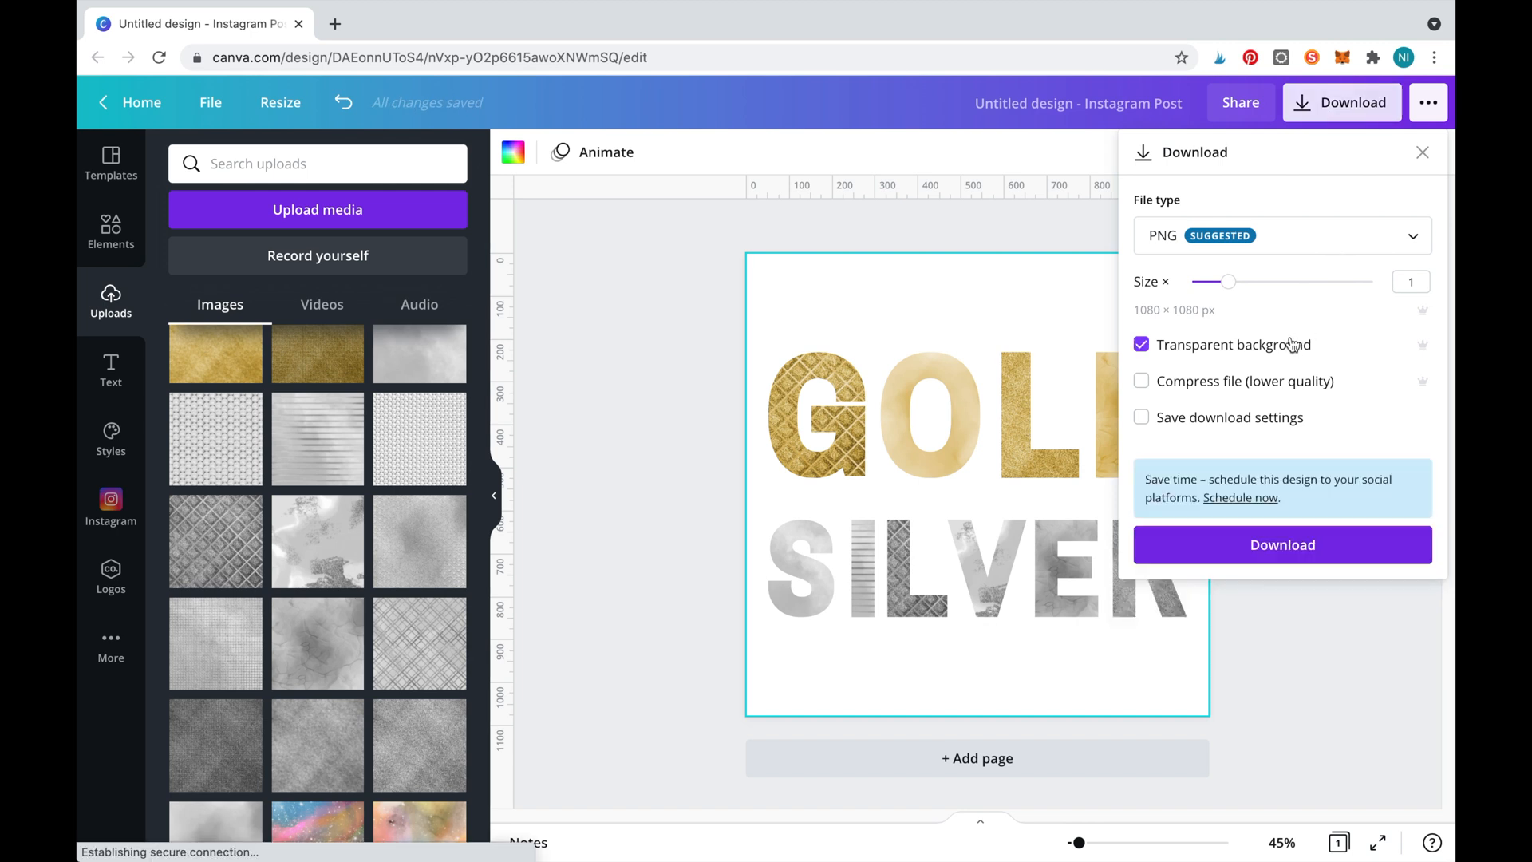
{"action": "mouse_move", "coordinate": [1327, 545]}
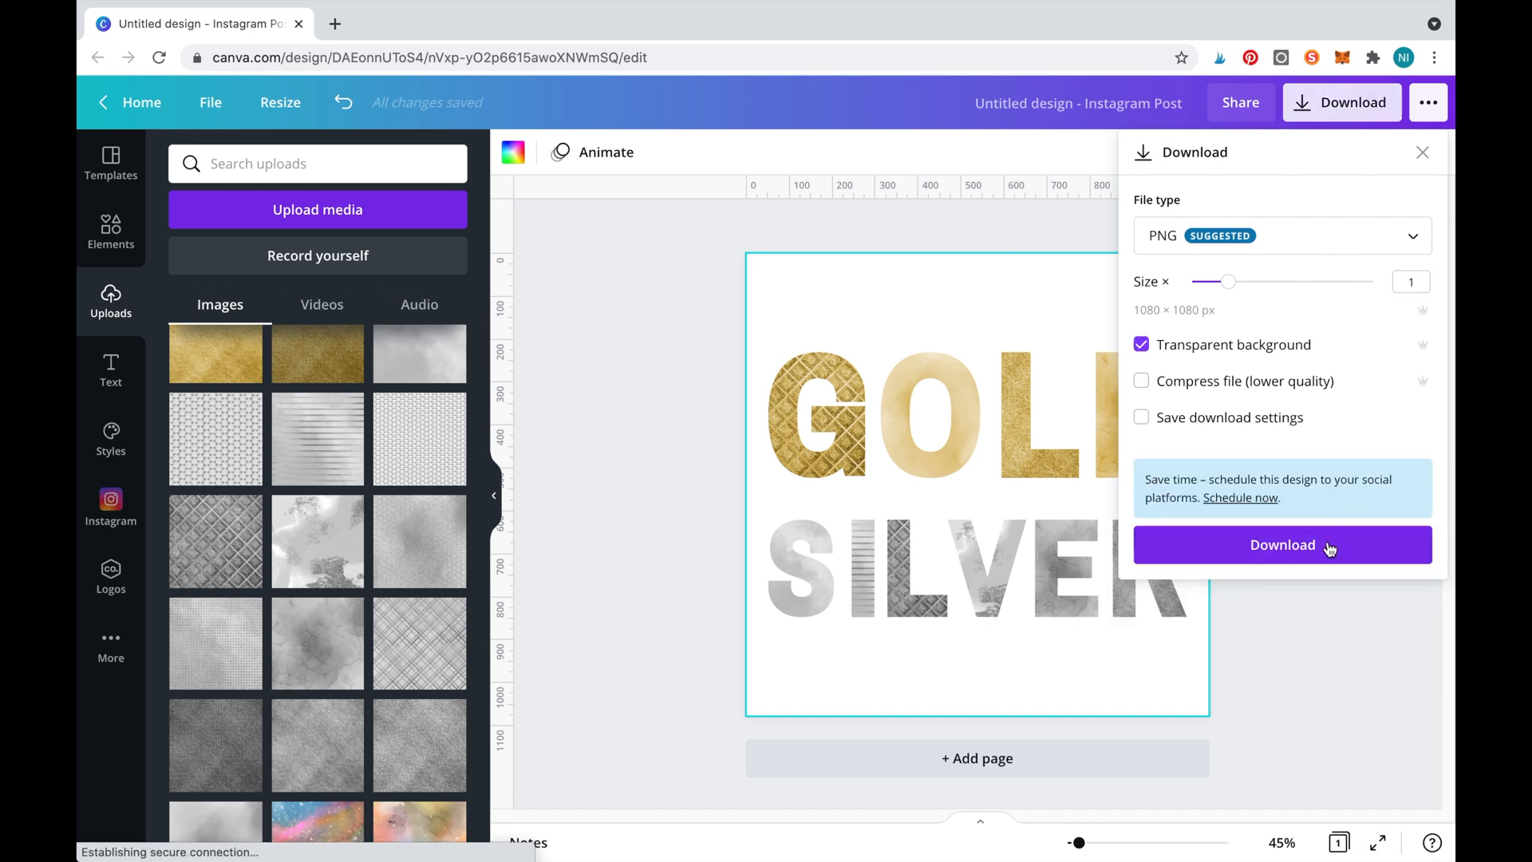
{"action": "left_click", "coordinate": [1282, 544]}
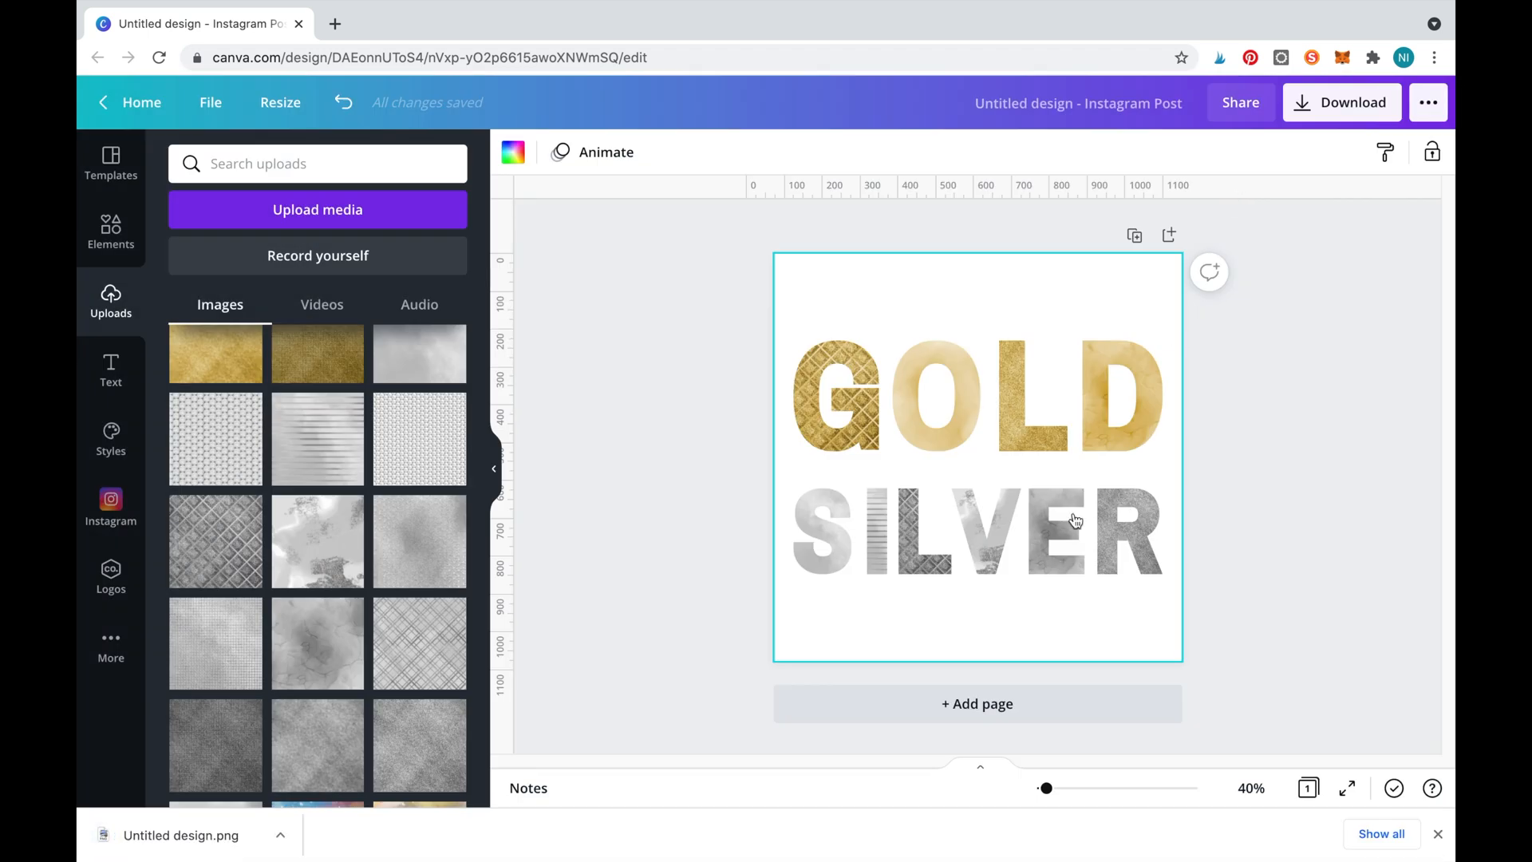
Add a blank second page and place the transparent GOLD SILVER PNG on it
{"action": "left_click", "coordinate": [976, 704]}
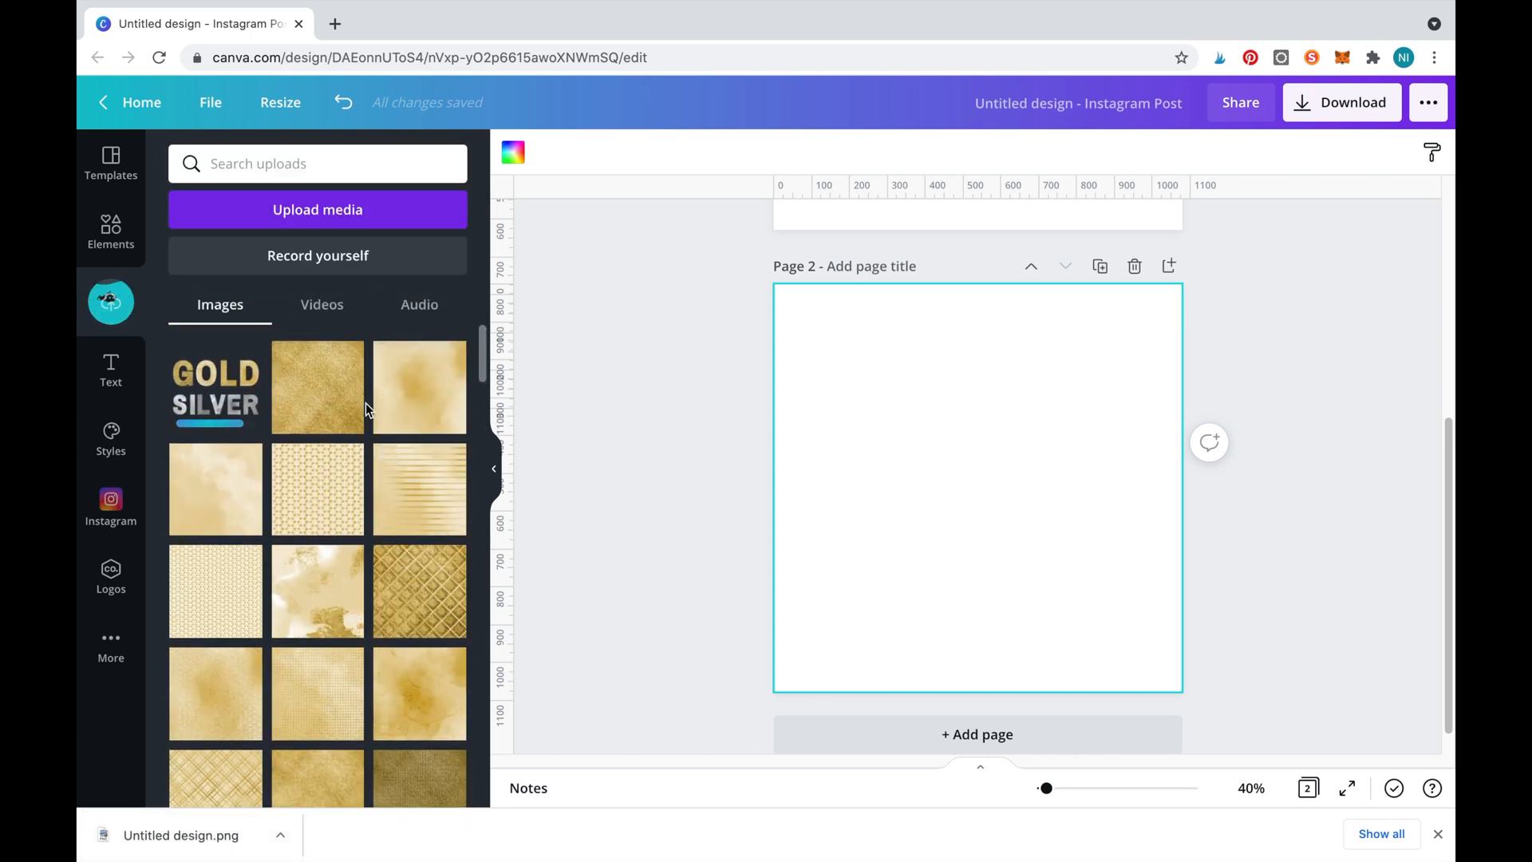
{"action": "left_click", "coordinate": [214, 386]}
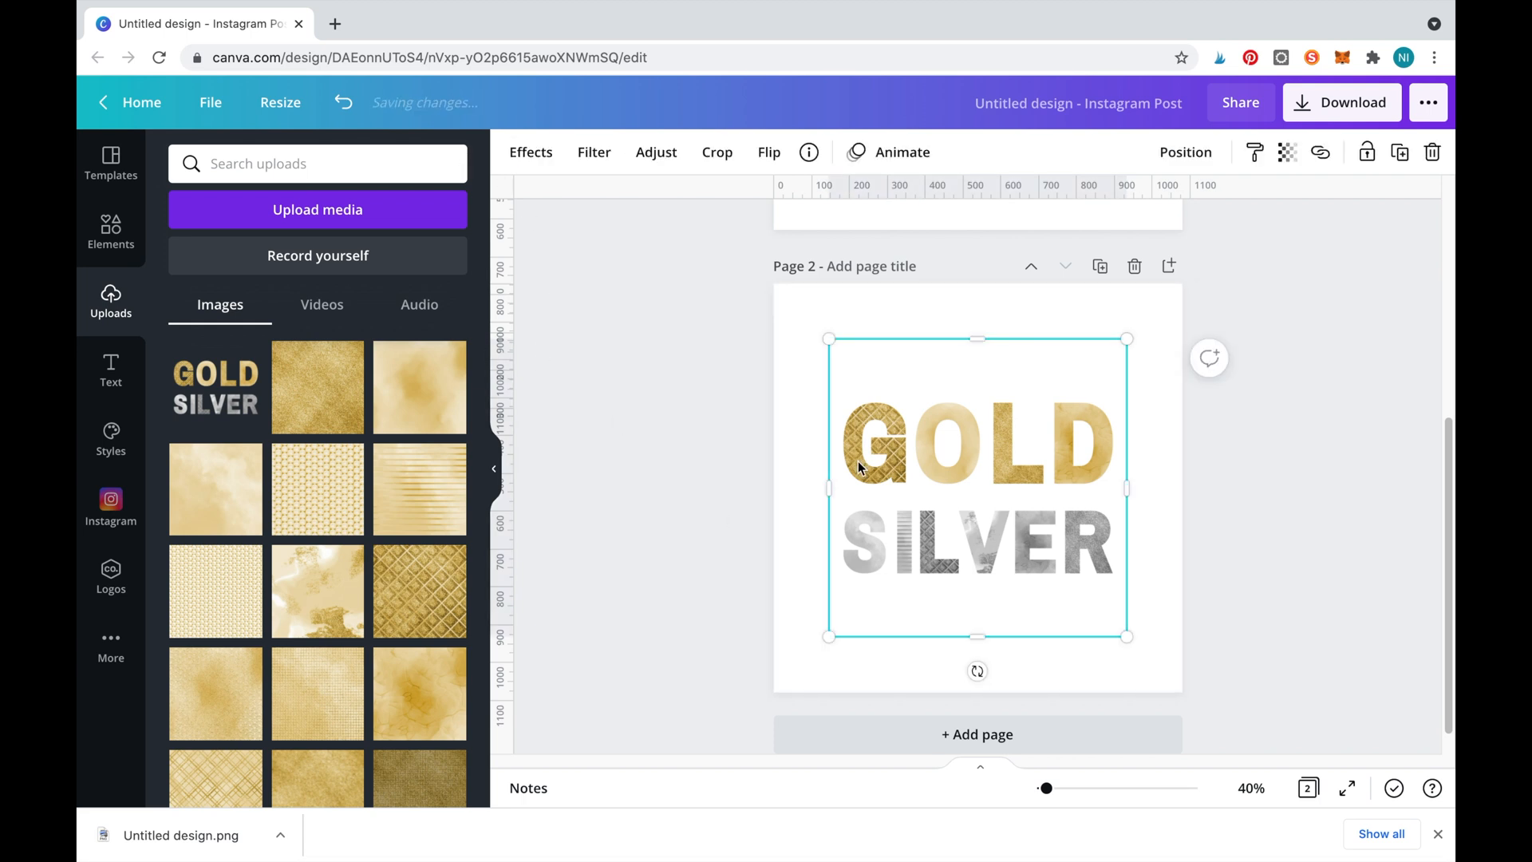
Open the image Effects panel and show all Liquify variants like Melt and Wobble
{"action": "left_click", "coordinate": [530, 152]}
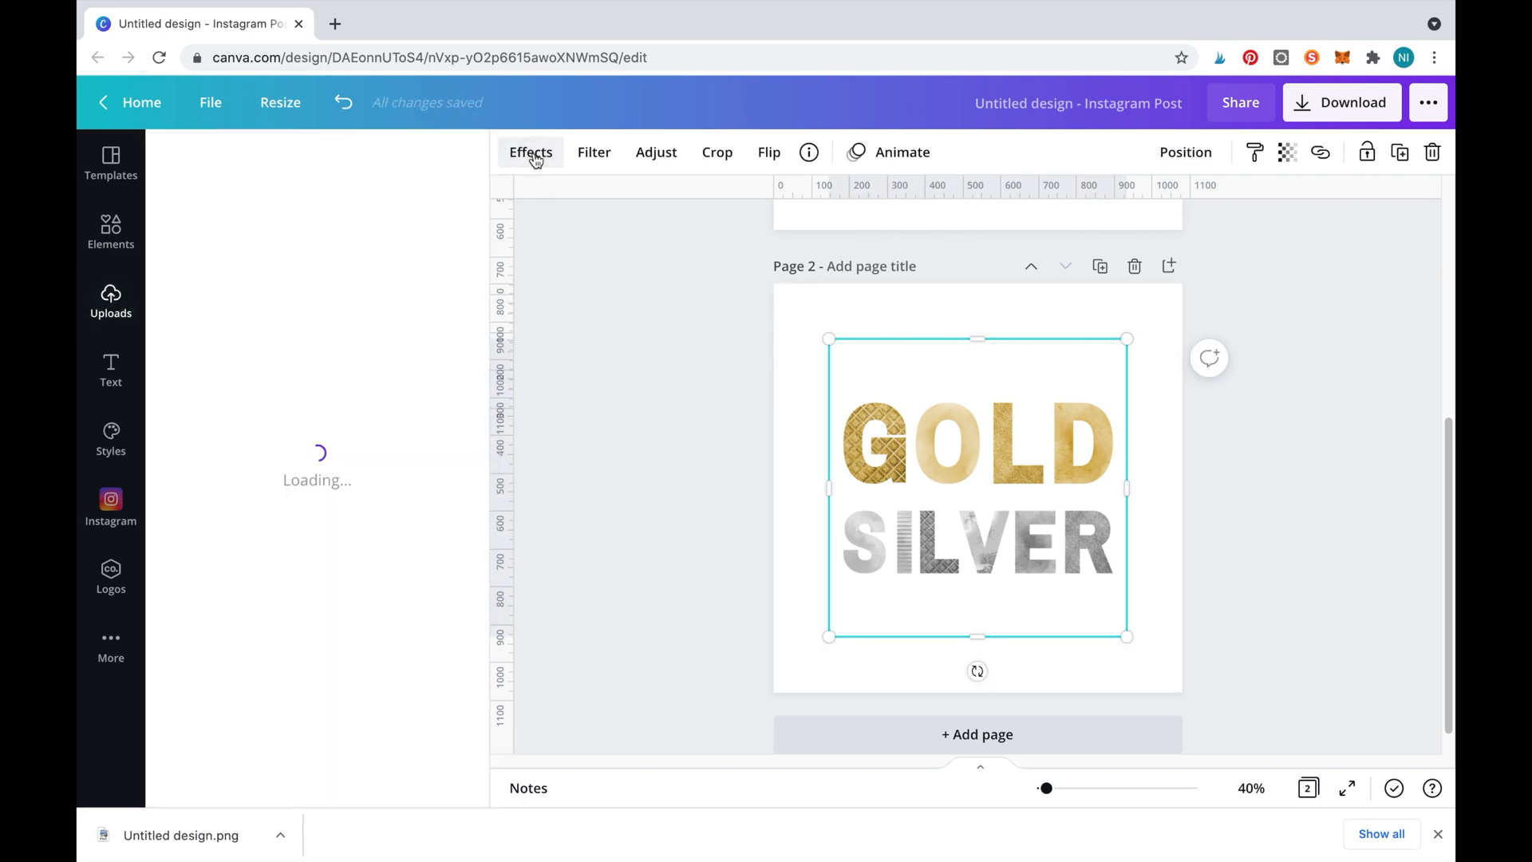
{"action": "left_click", "coordinate": [530, 151]}
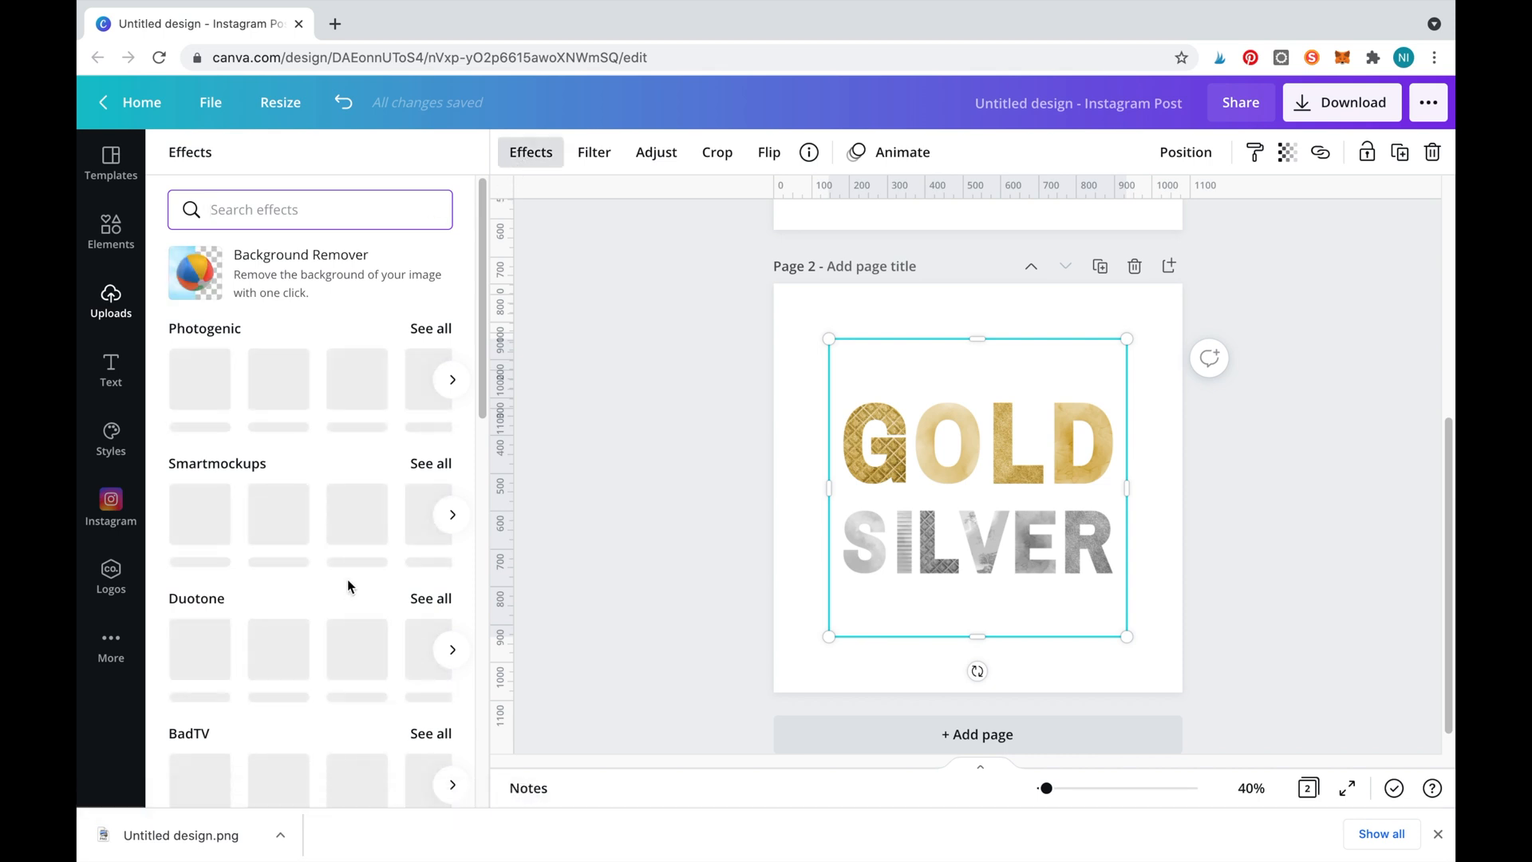
{"action": "scroll", "scroll_direction": "down", "scroll_amount": 3}
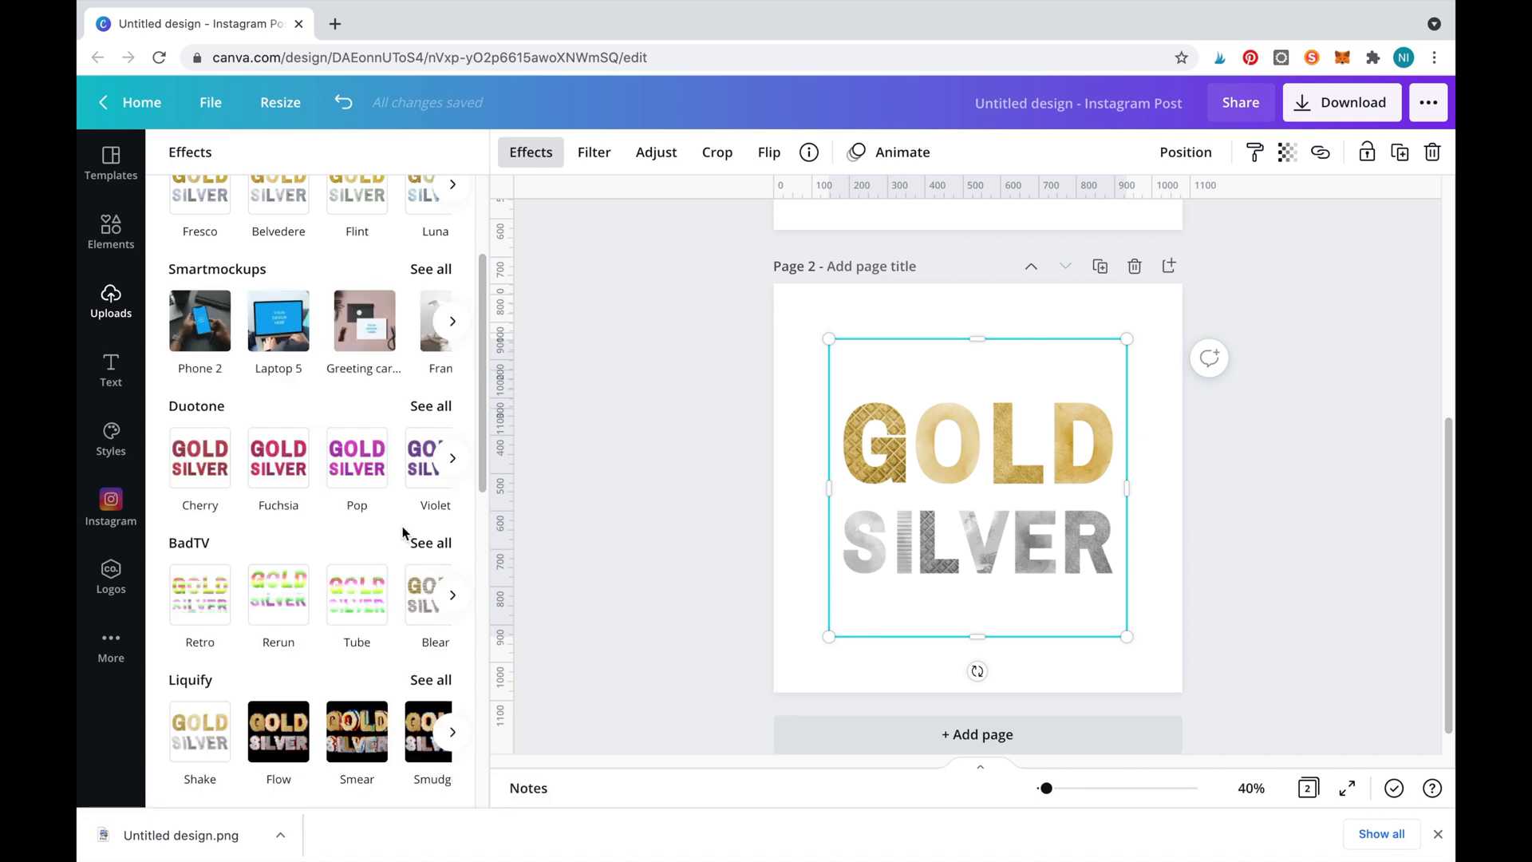
{"action": "scroll", "scroll_direction": "down", "scroll_amount": 3}
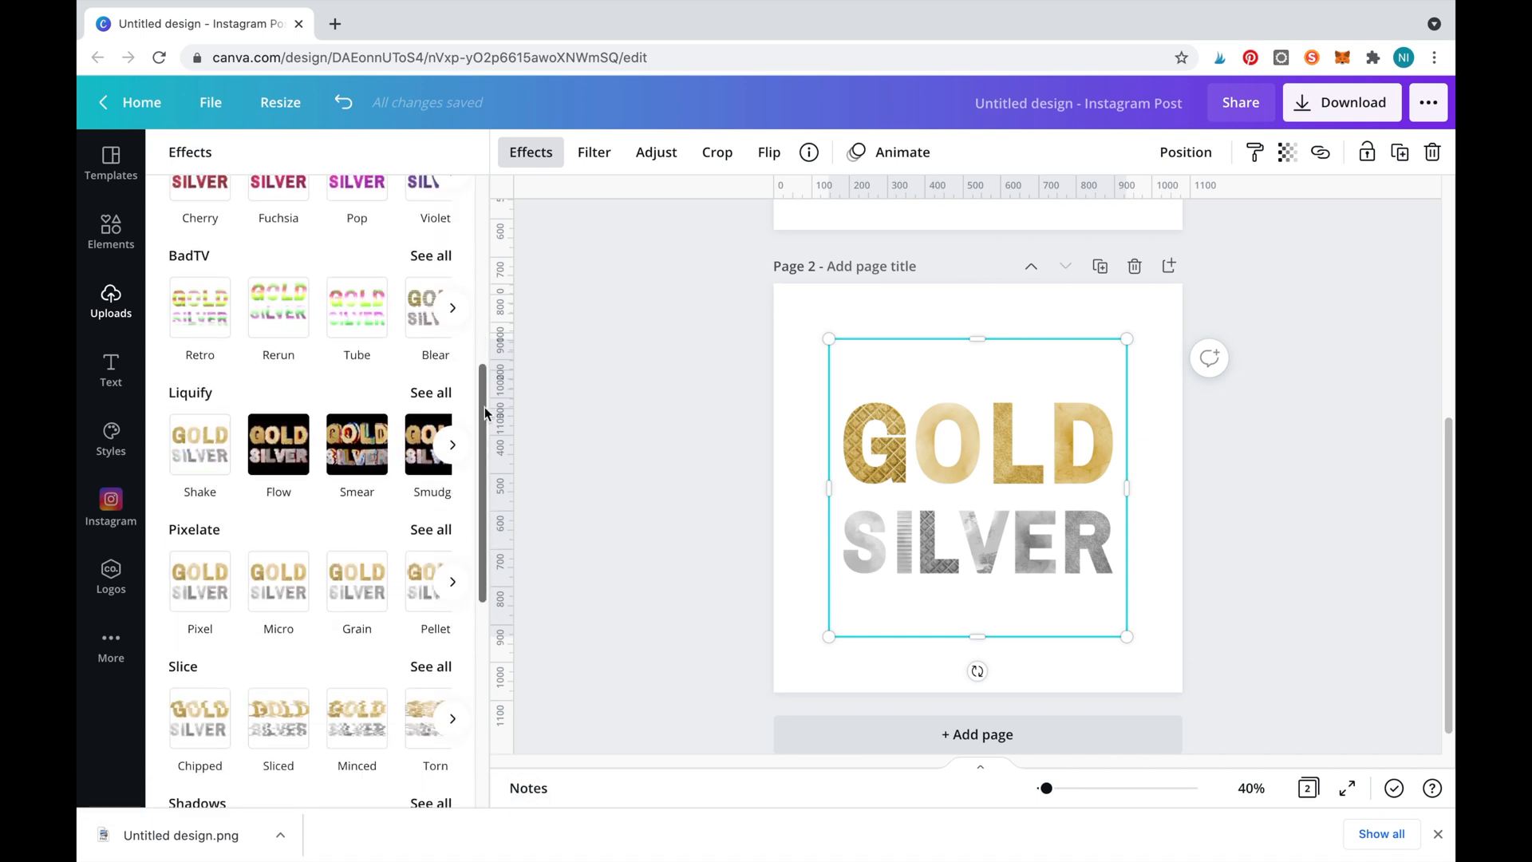
{"action": "scroll", "scroll_direction": "down", "scroll_amount": 3}
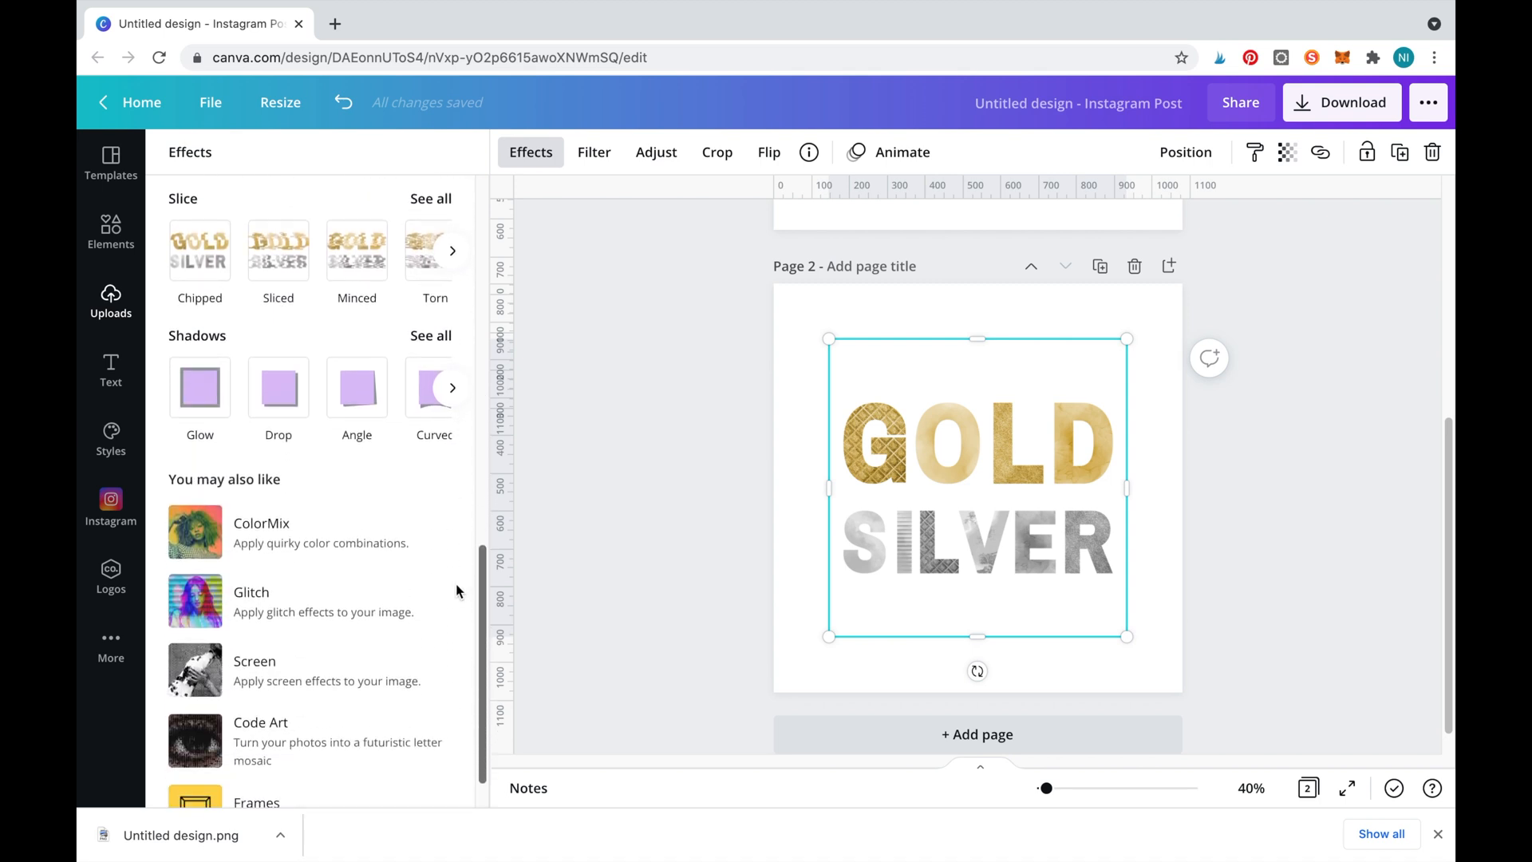
{"action": "scroll", "scroll_direction": "down", "scroll_amount": 3}
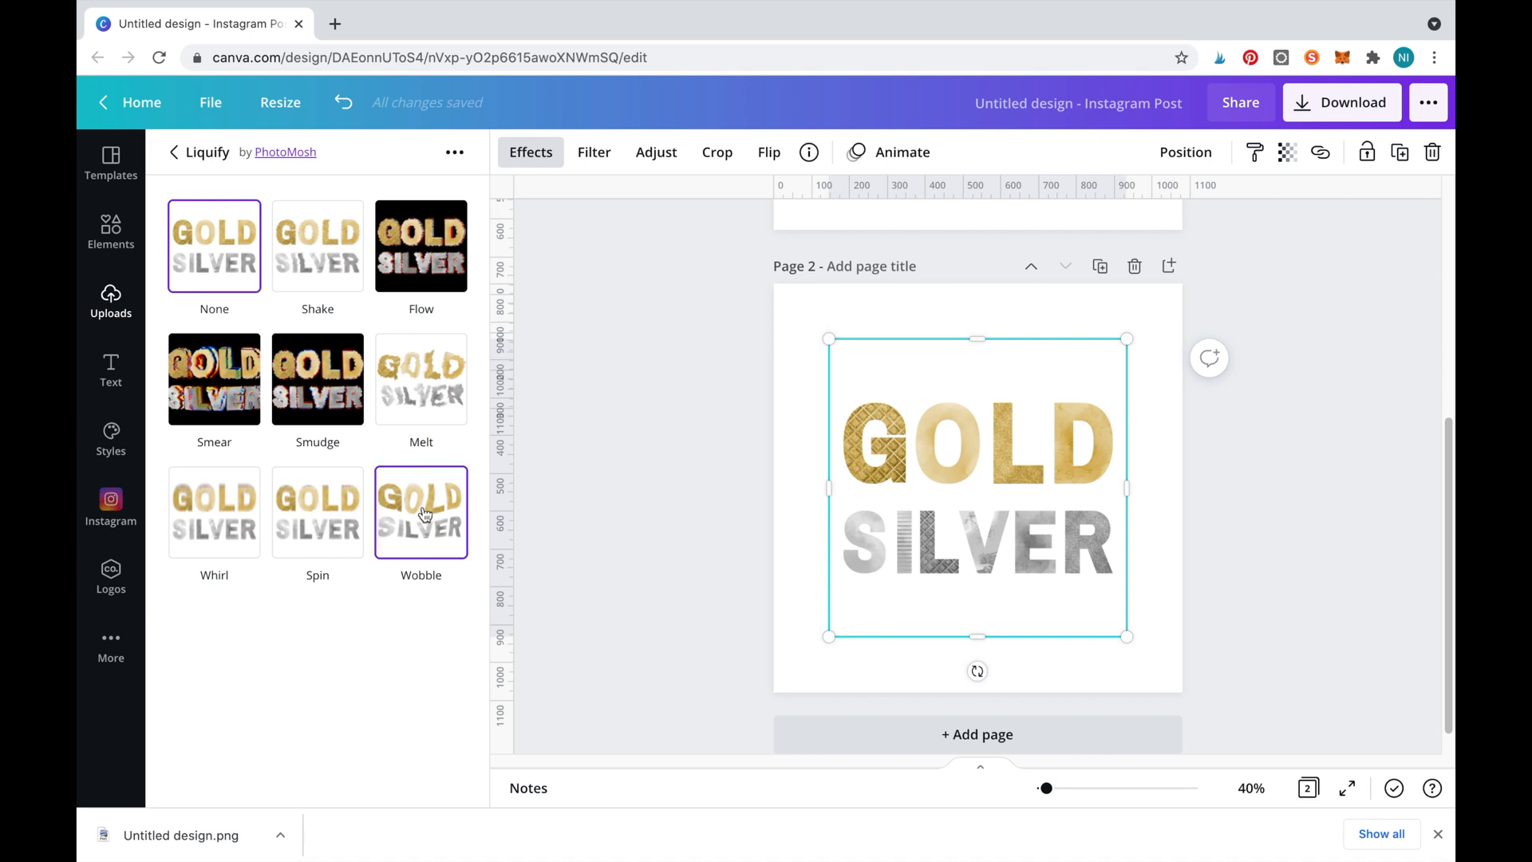
Try Melt, then apply Wobble with amount 0.033 and size 6
{"action": "left_click", "coordinate": [421, 379]}
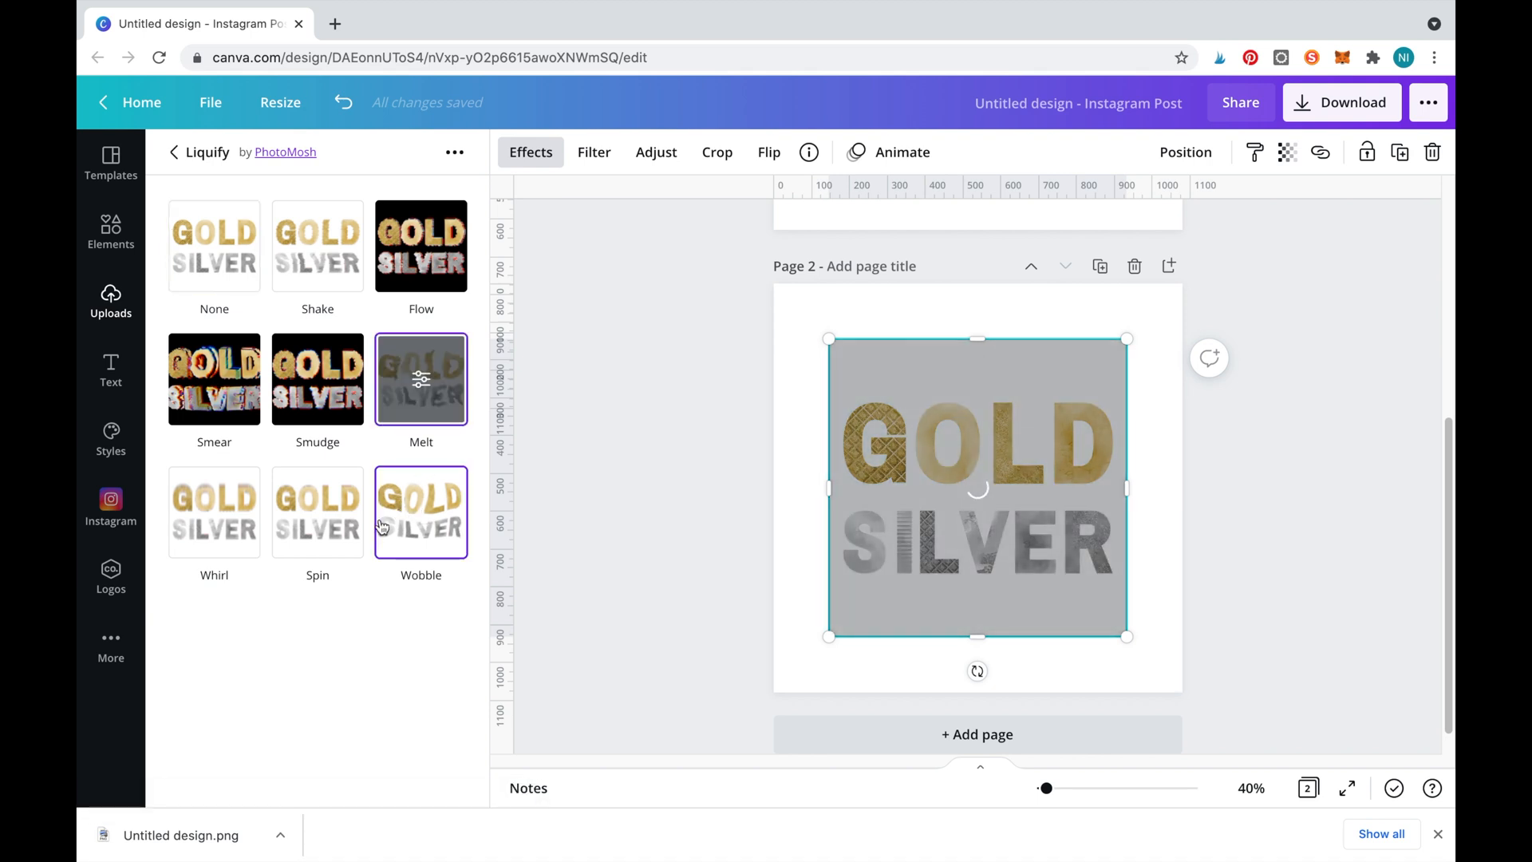
{"action": "left_click", "coordinate": [213, 510]}
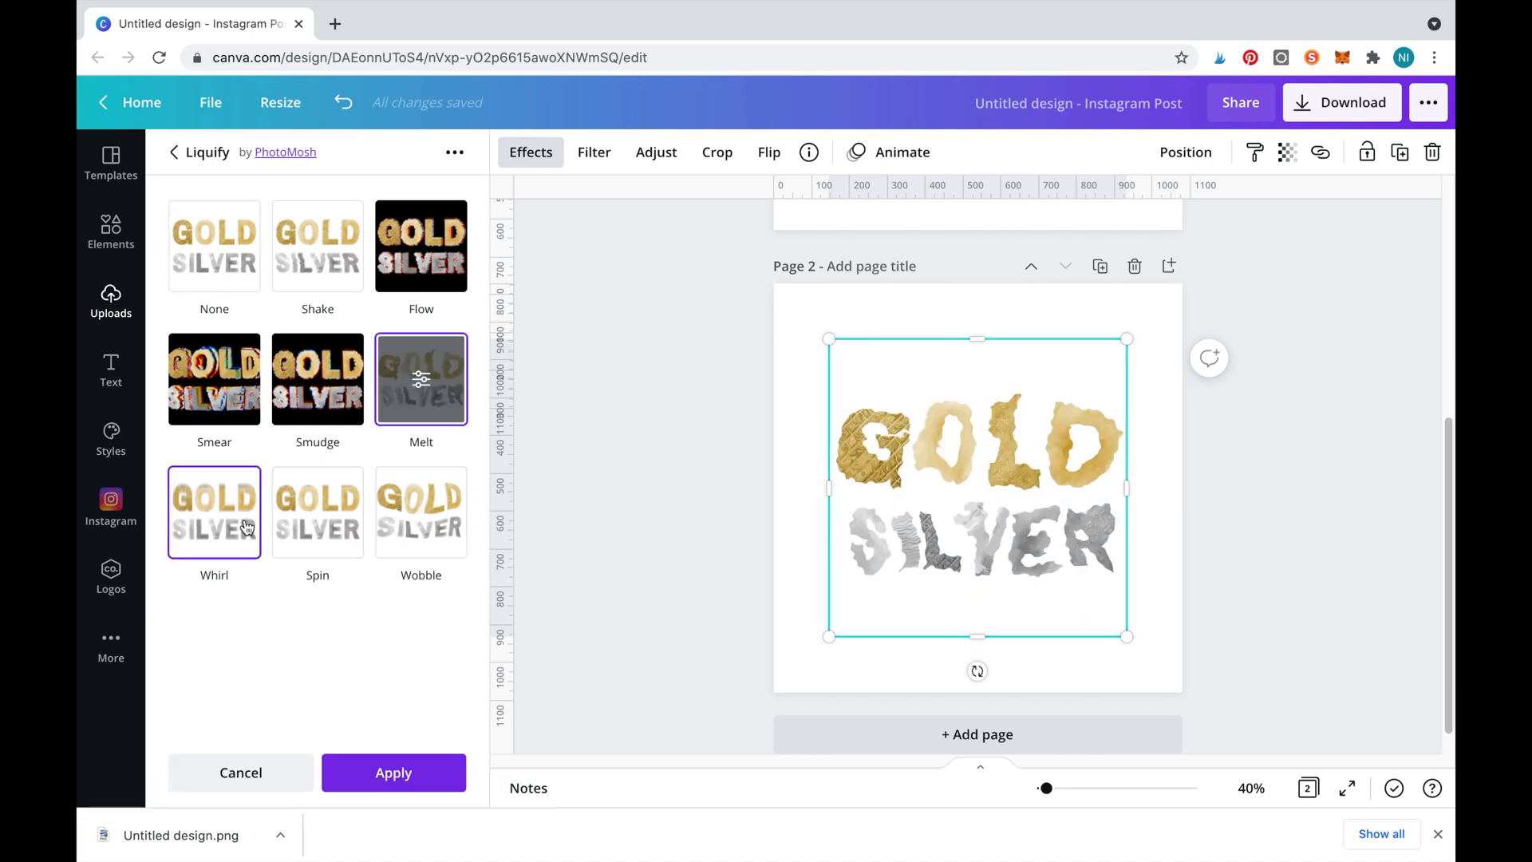
{"action": "left_click", "coordinate": [421, 512]}
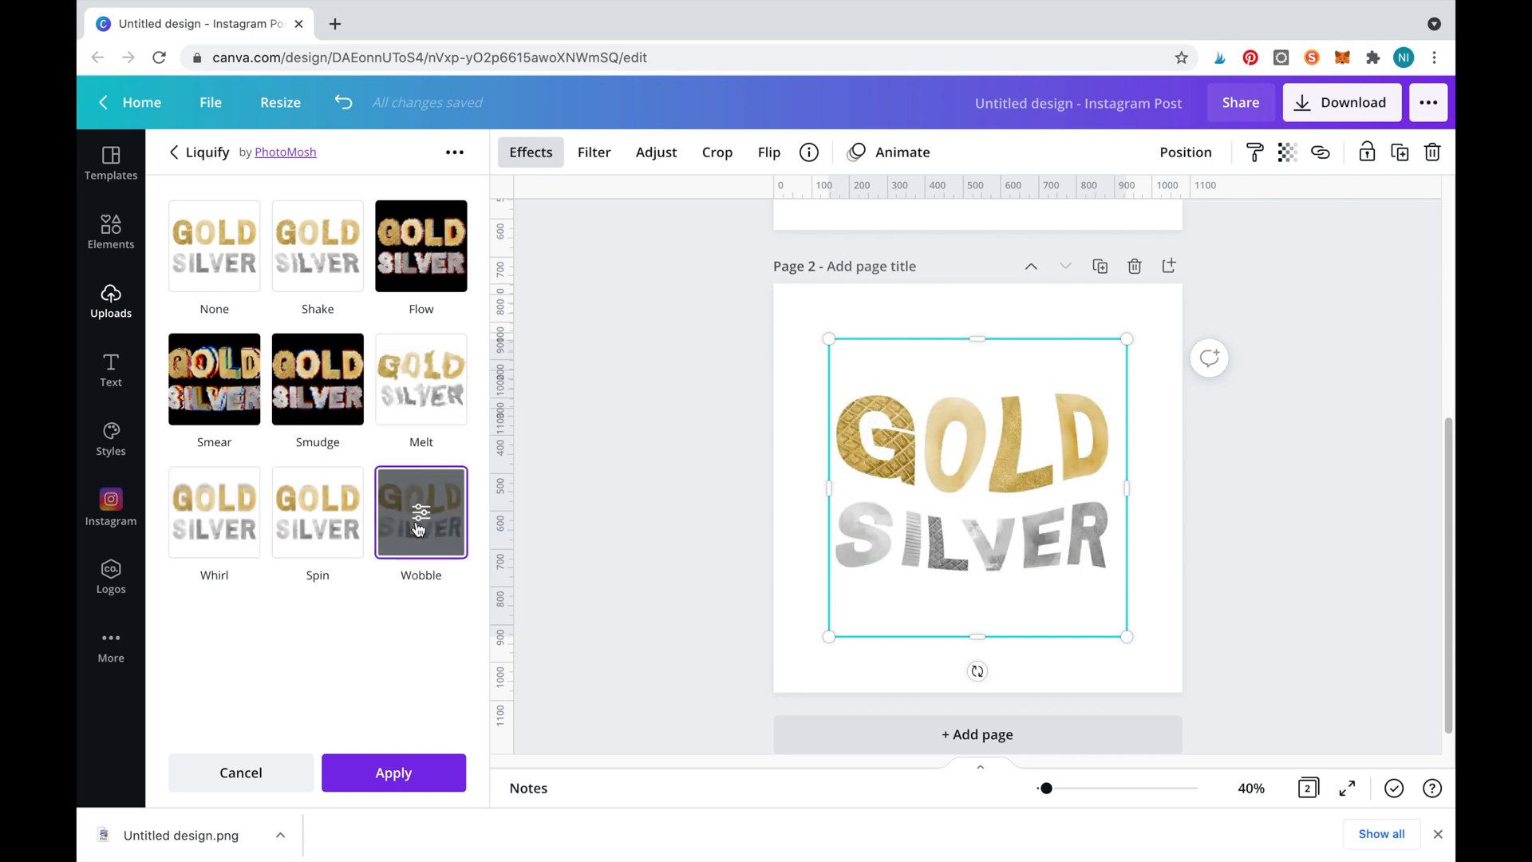
{"action": "mouse_move", "coordinate": [479, 537]}
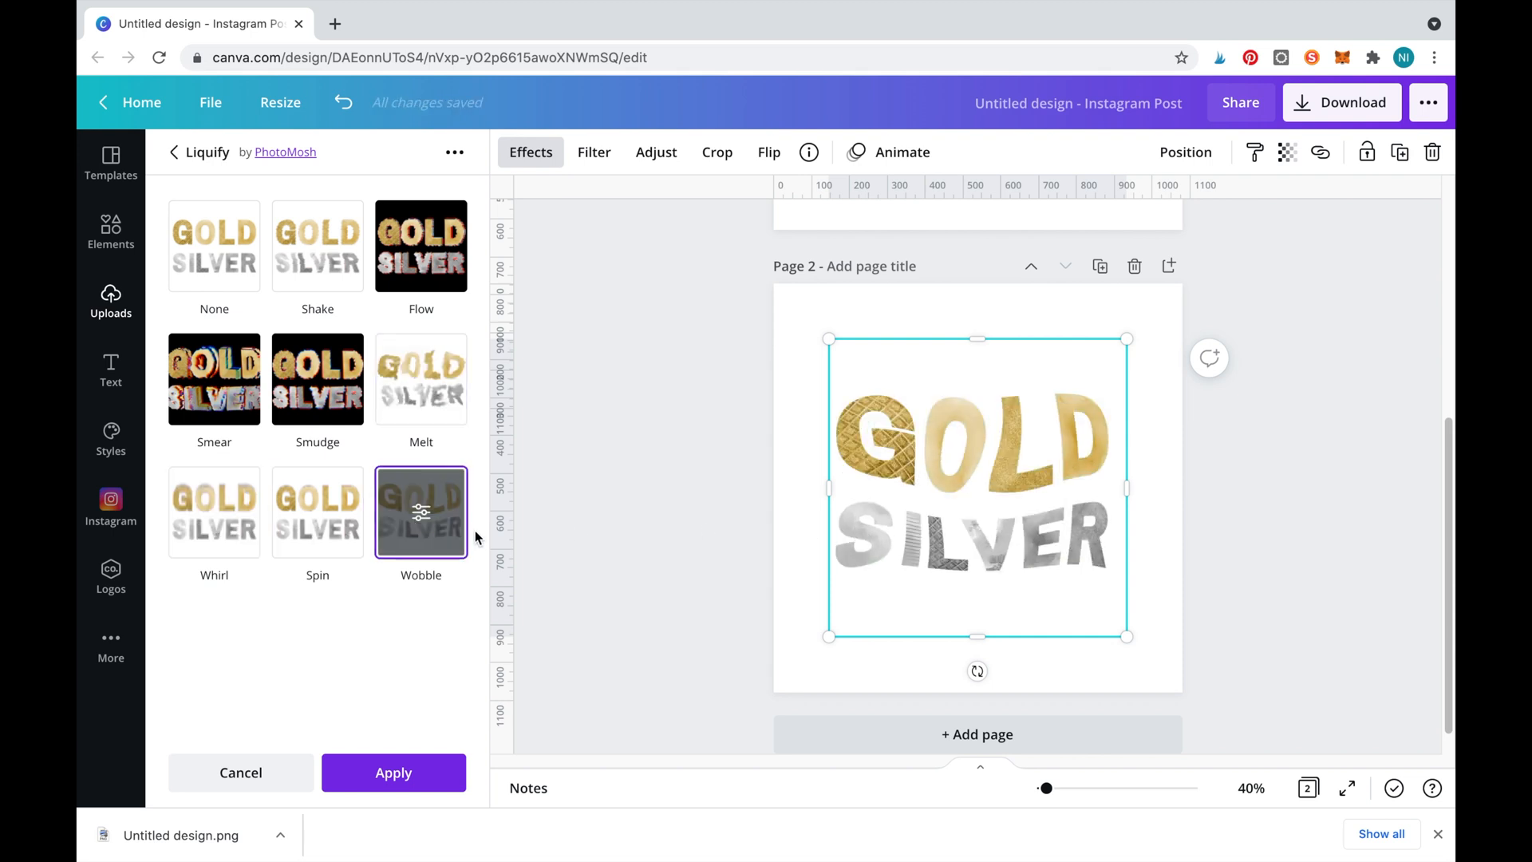
{"action": "left_click", "coordinate": [421, 512]}
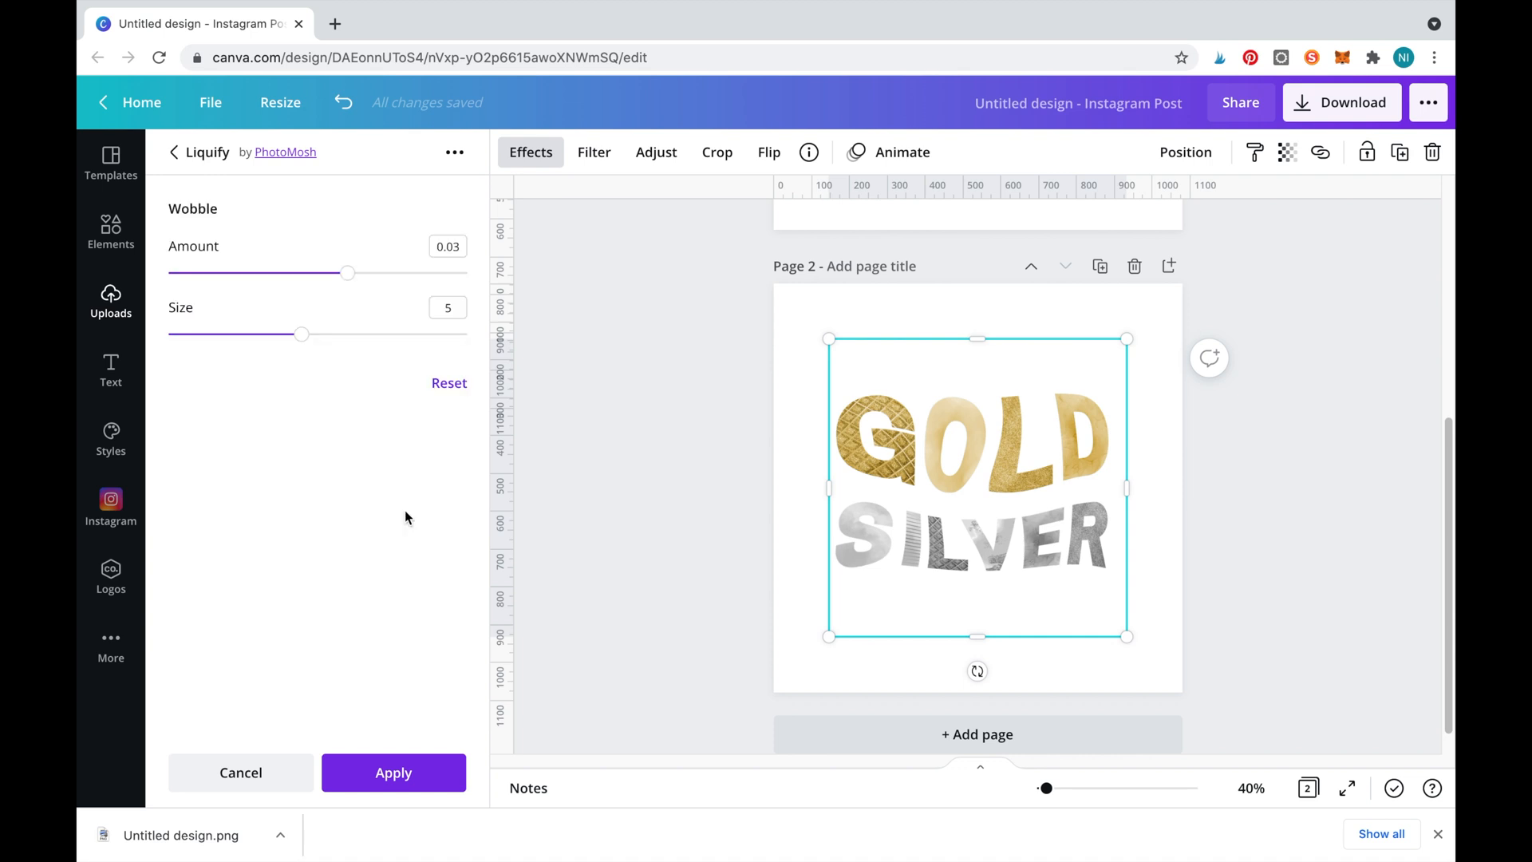
{"action": "mouse_move", "coordinate": [348, 273]}
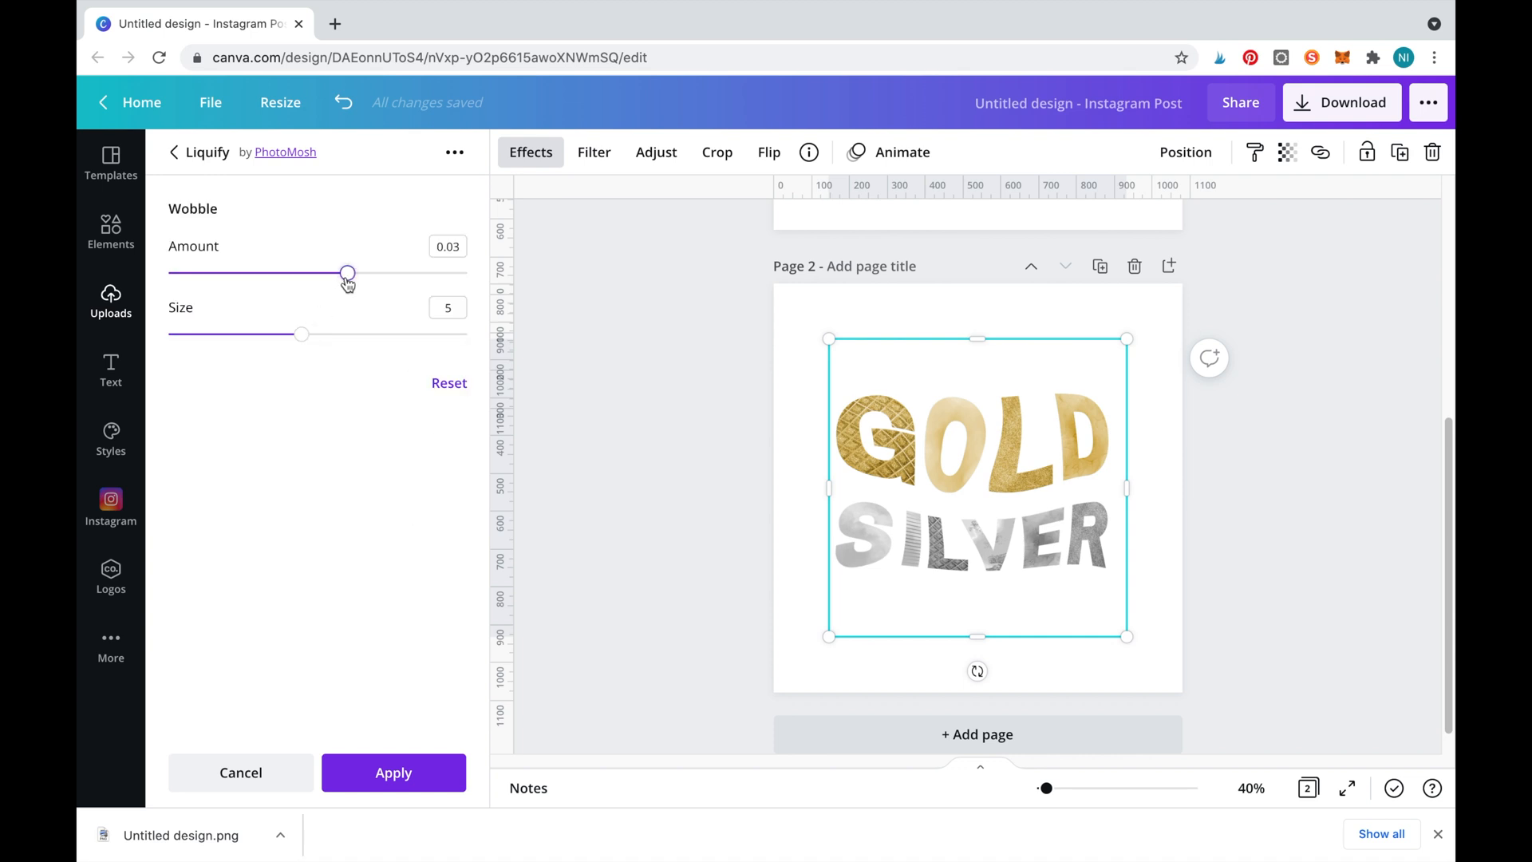
{"action": "left_click_drag", "start_coordinate": [349, 273], "coordinate": [365, 273]}
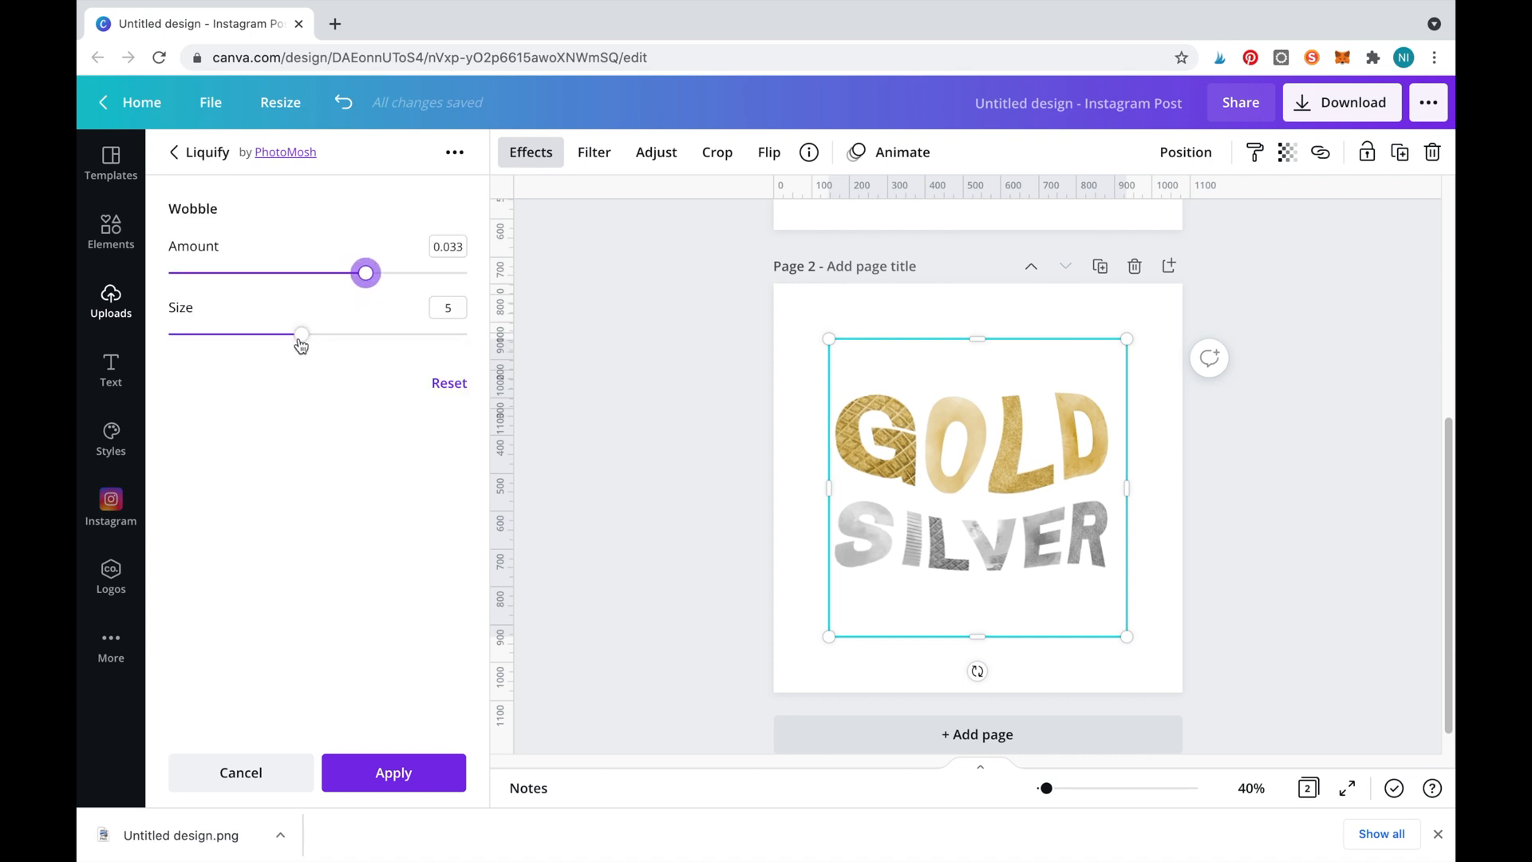
{"action": "left_click_drag", "start_coordinate": [302, 334], "coordinate": [334, 334]}
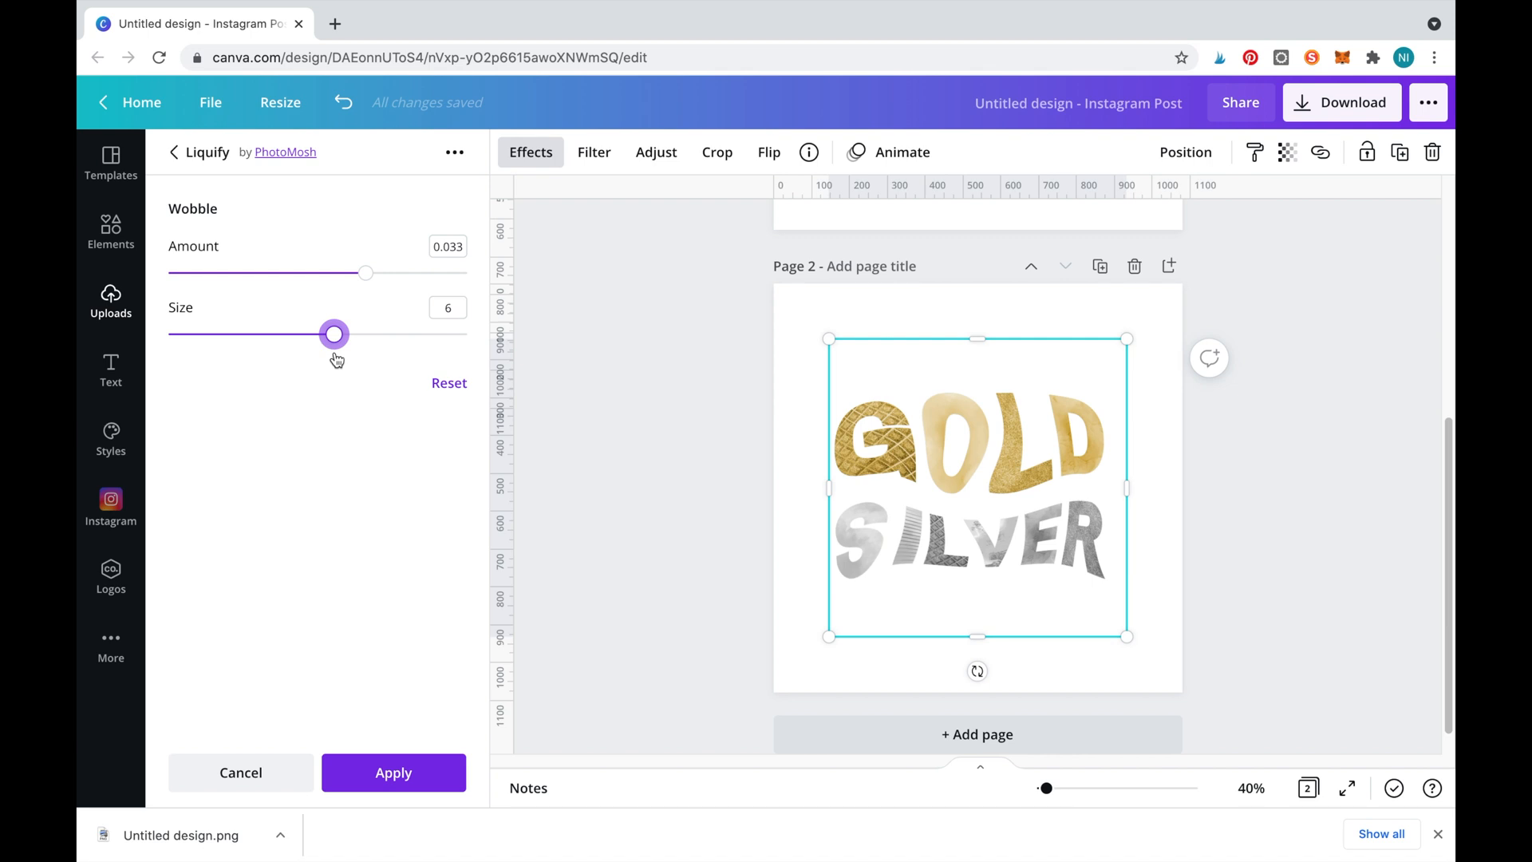
{"action": "mouse_move", "coordinate": [327, 349]}
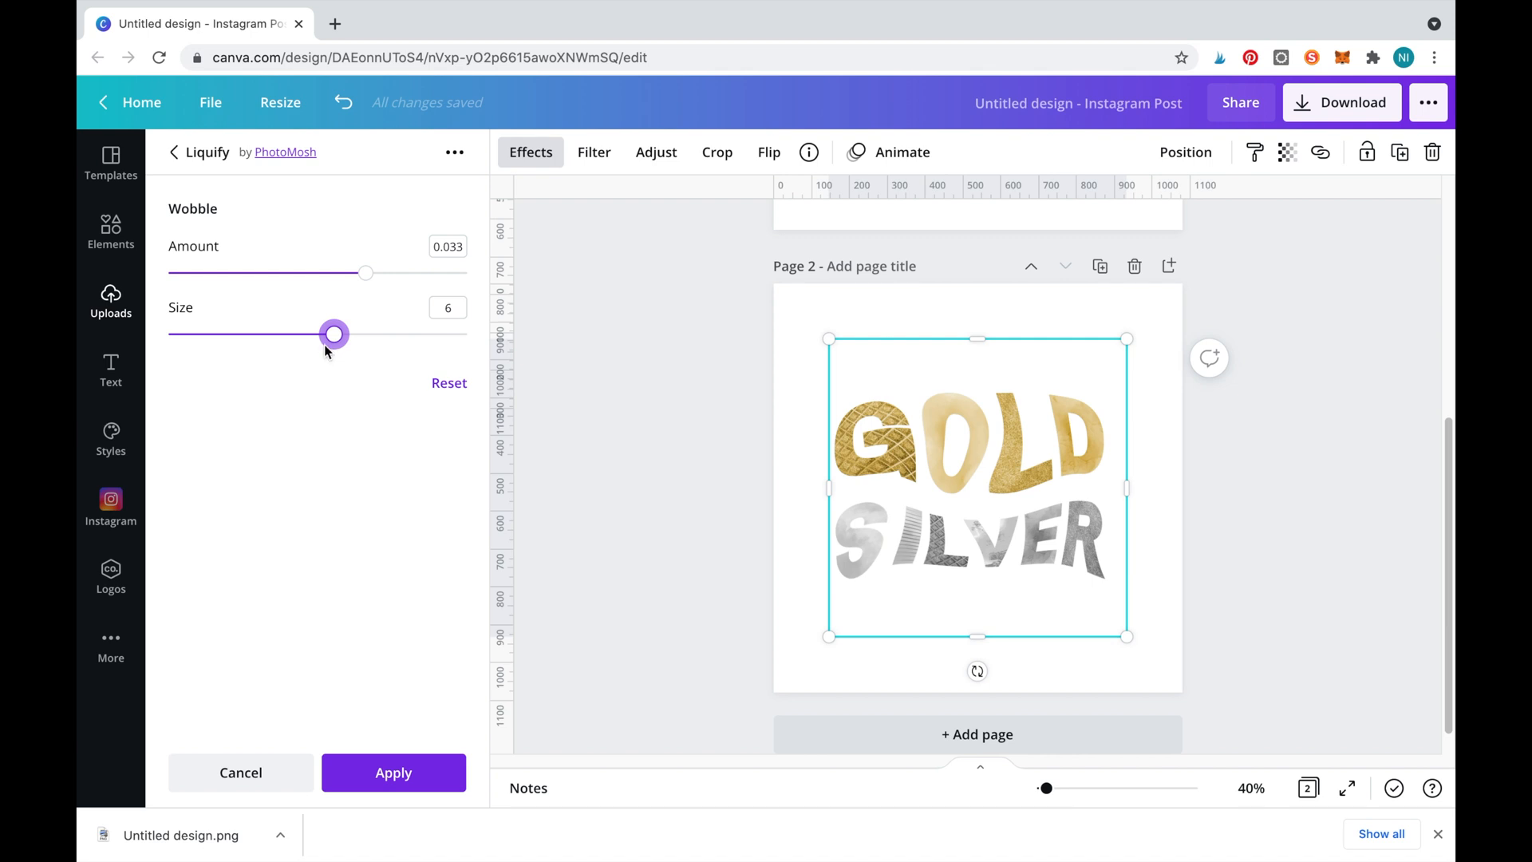
{"action": "left_click", "coordinate": [240, 771]}
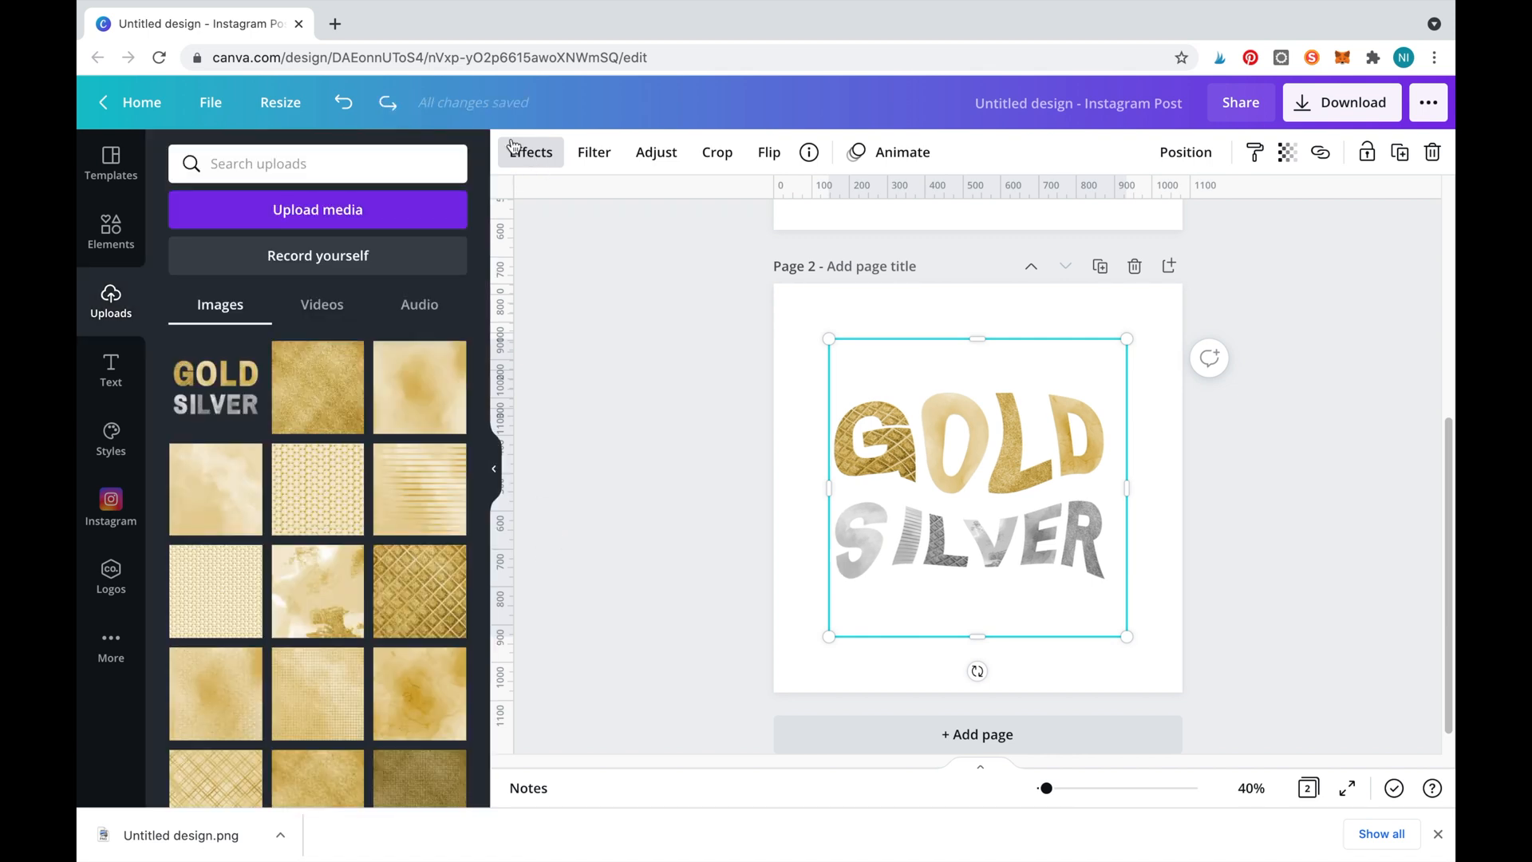
Apply a Drop shadow to the lettering and set the page background to blue
{"action": "left_click", "coordinate": [530, 151]}
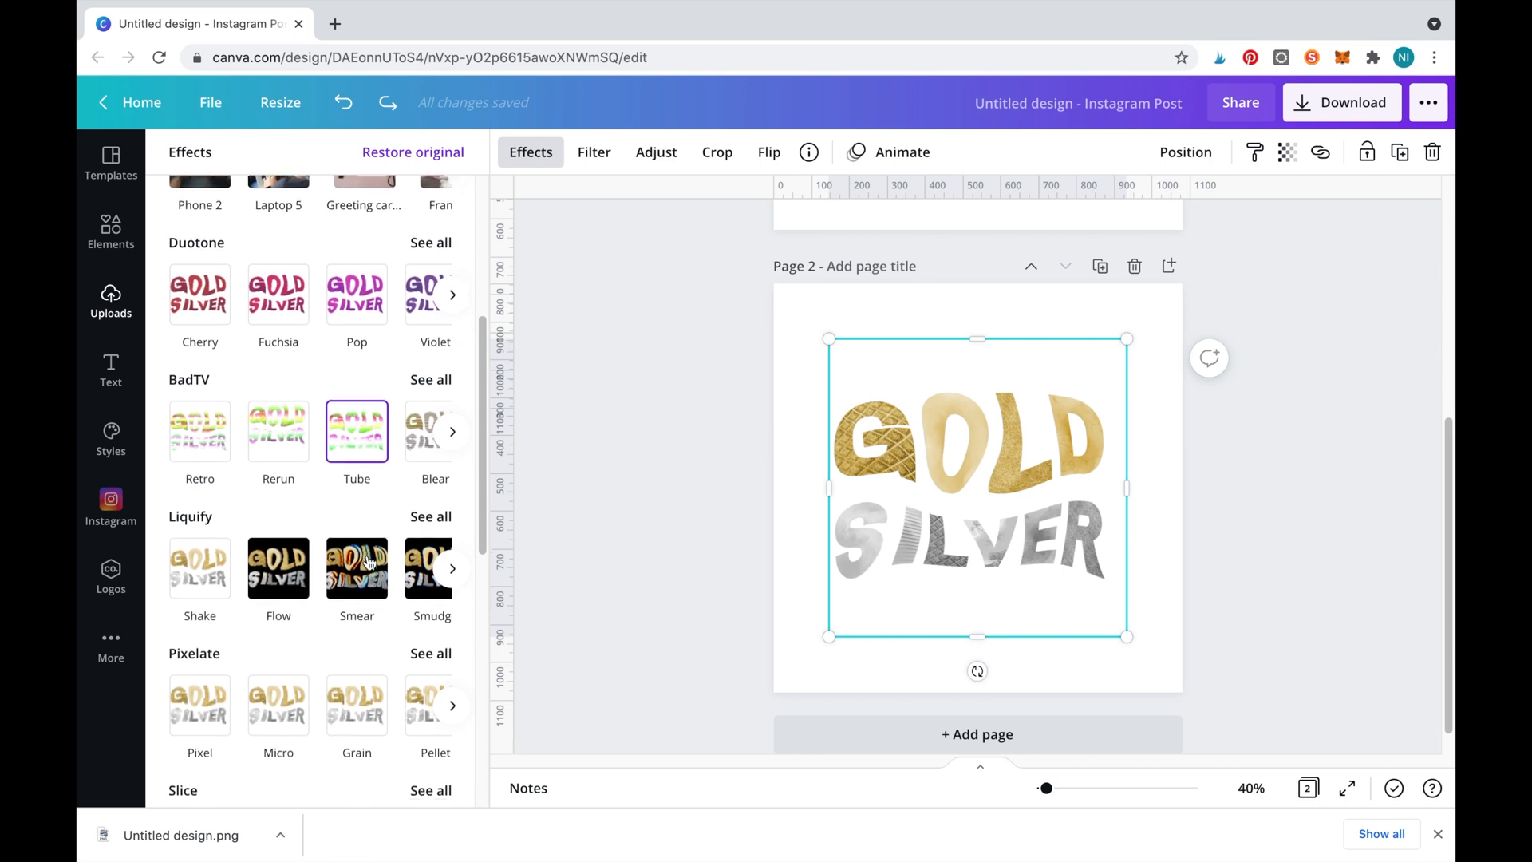
{"action": "scroll", "scroll_direction": "down", "scroll_amount": 3}
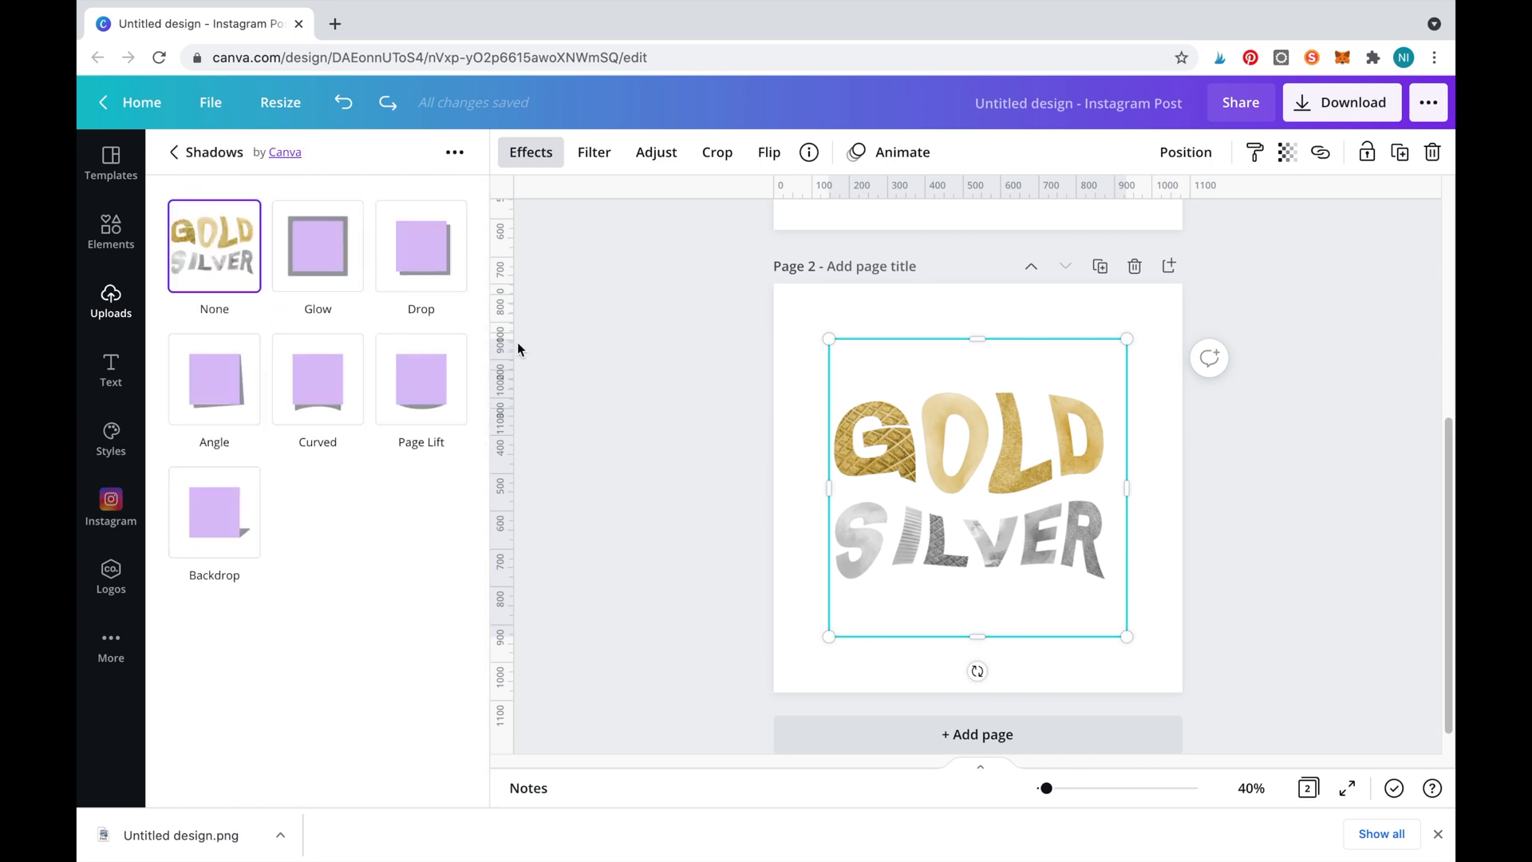
{"action": "left_click", "coordinate": [421, 245]}
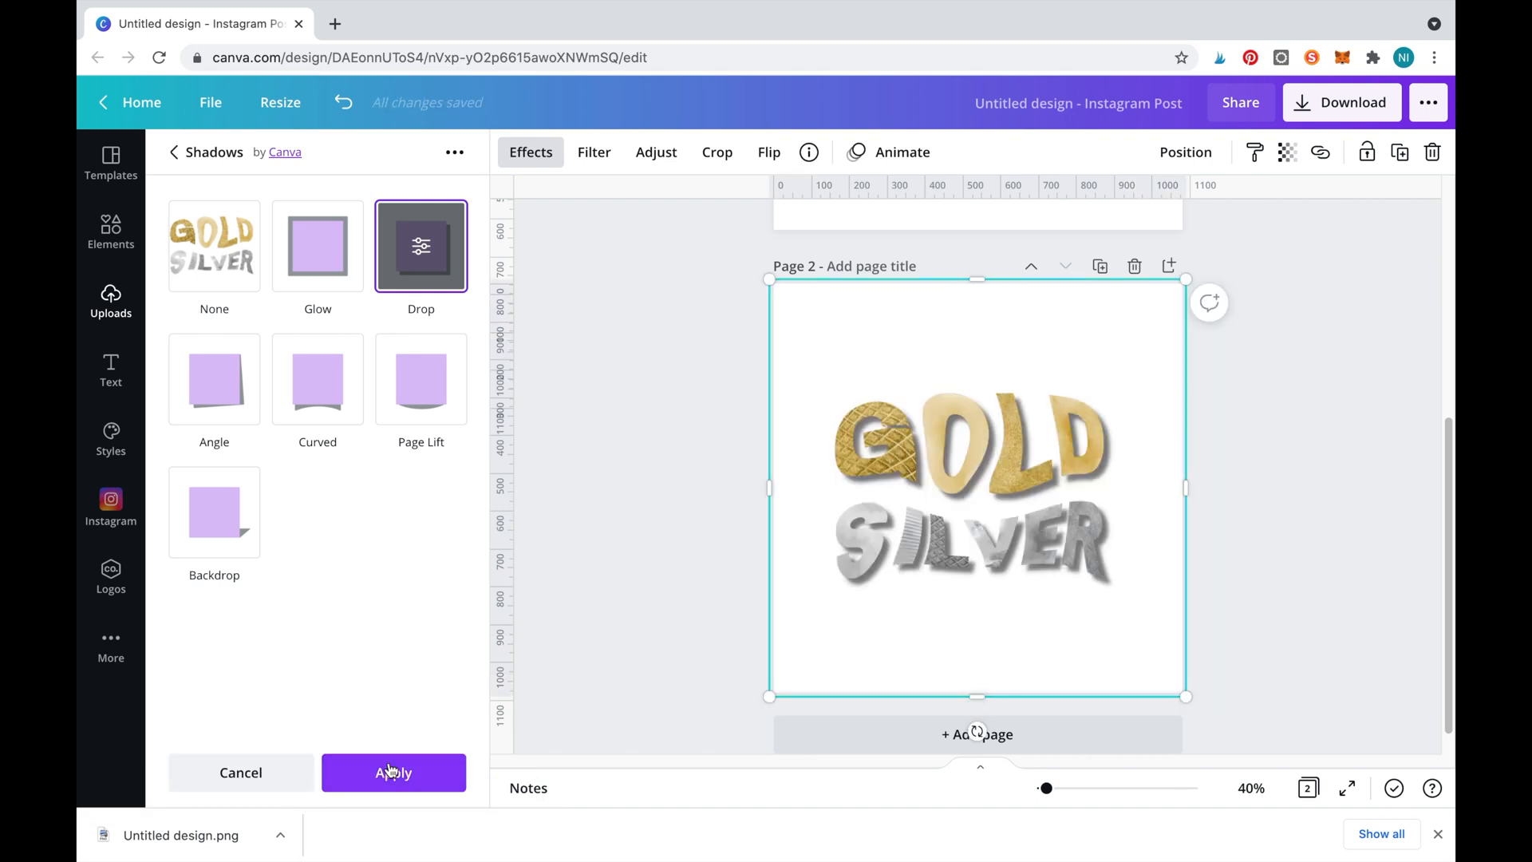
{"action": "left_click", "coordinate": [393, 772]}
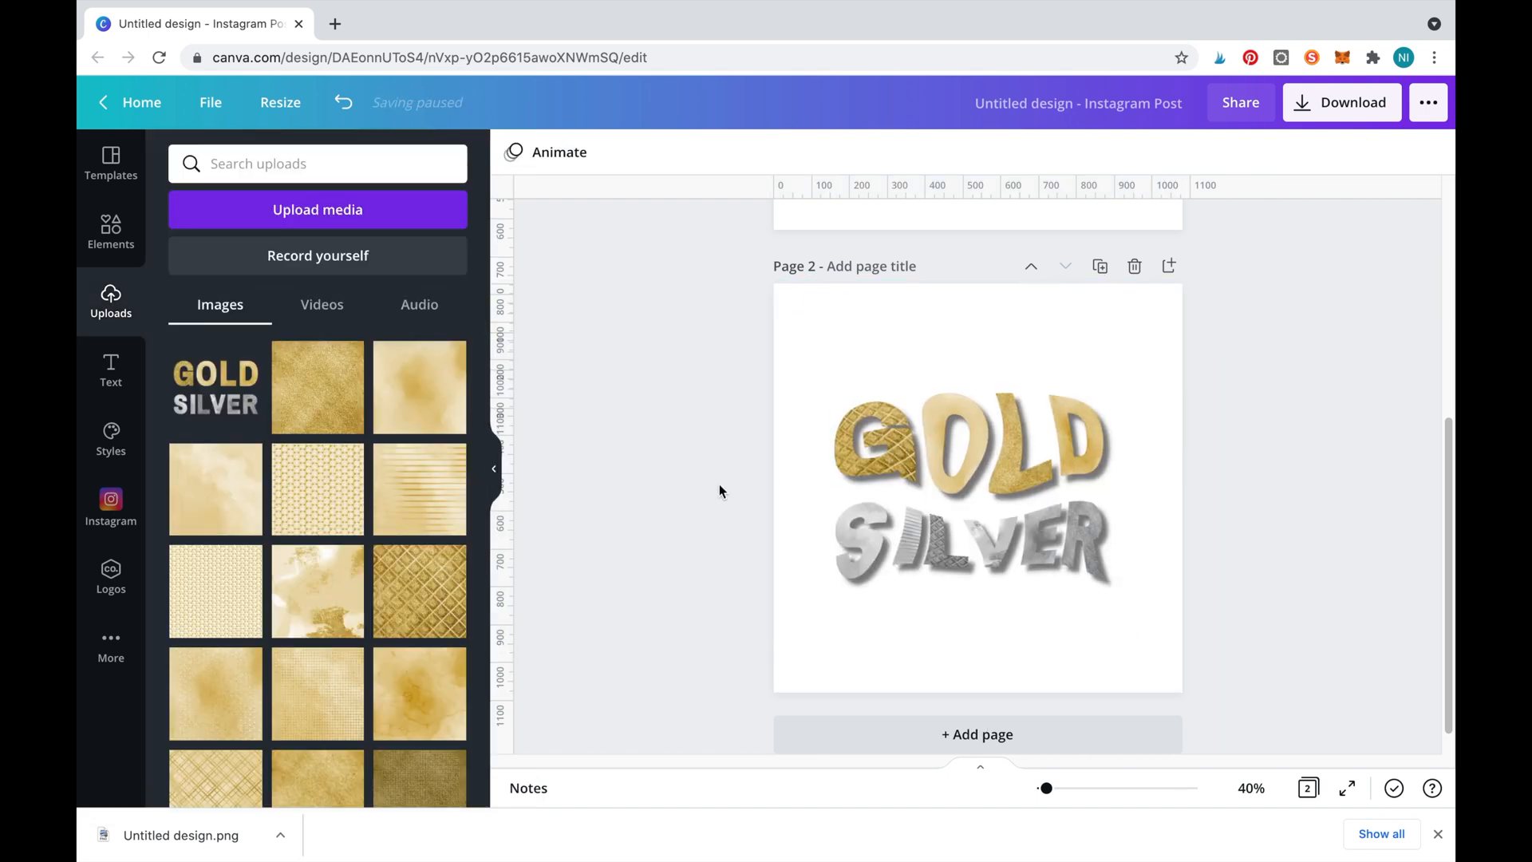
{"action": "left_click", "coordinate": [444, 706]}
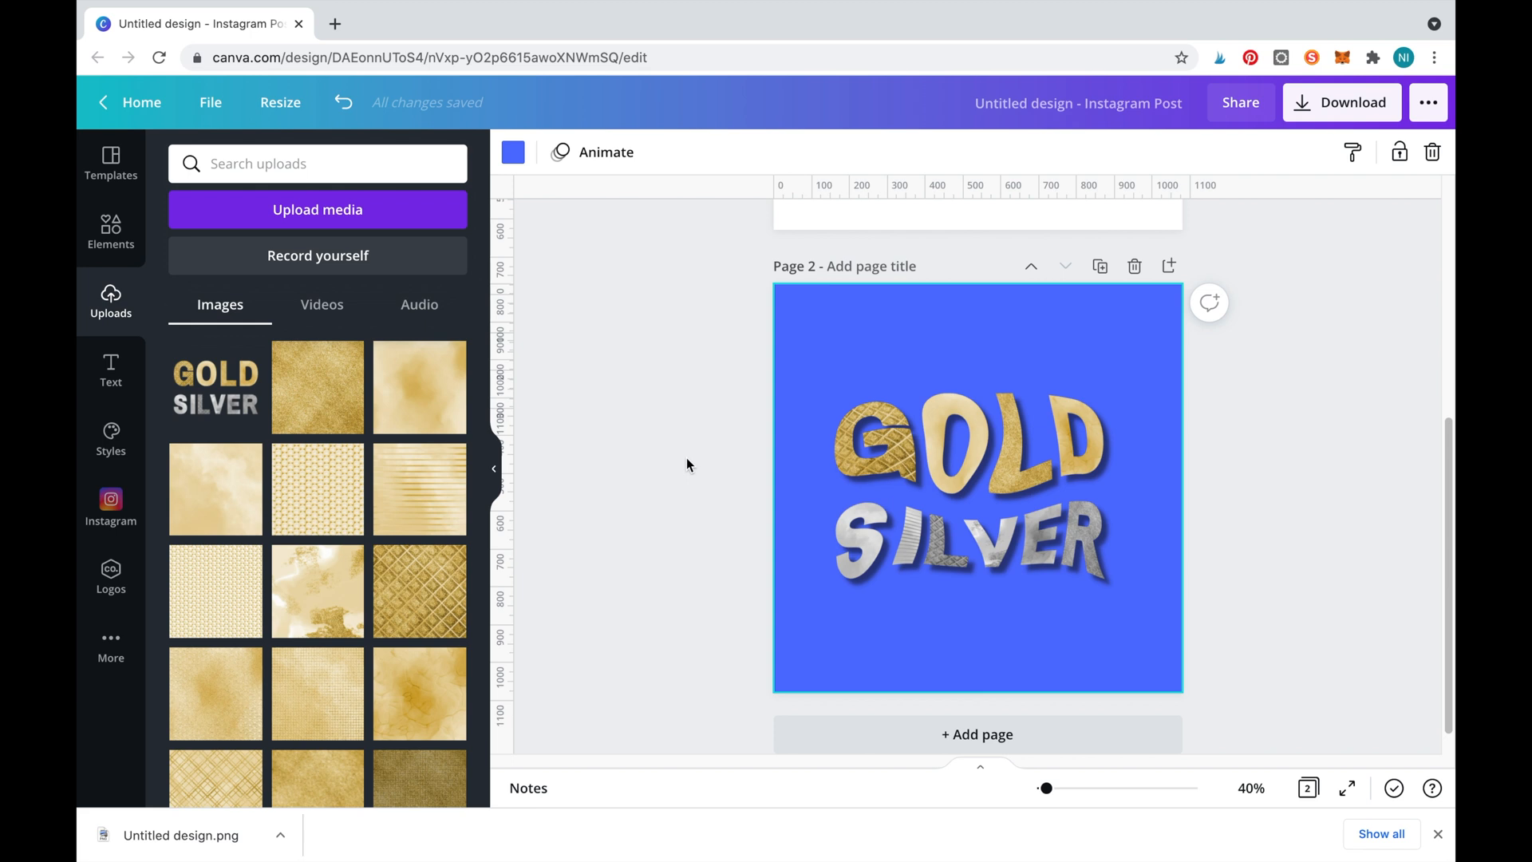
Download only Page 2, the blue-background design, as a PNG
{"action": "left_click", "coordinate": [1341, 101]}
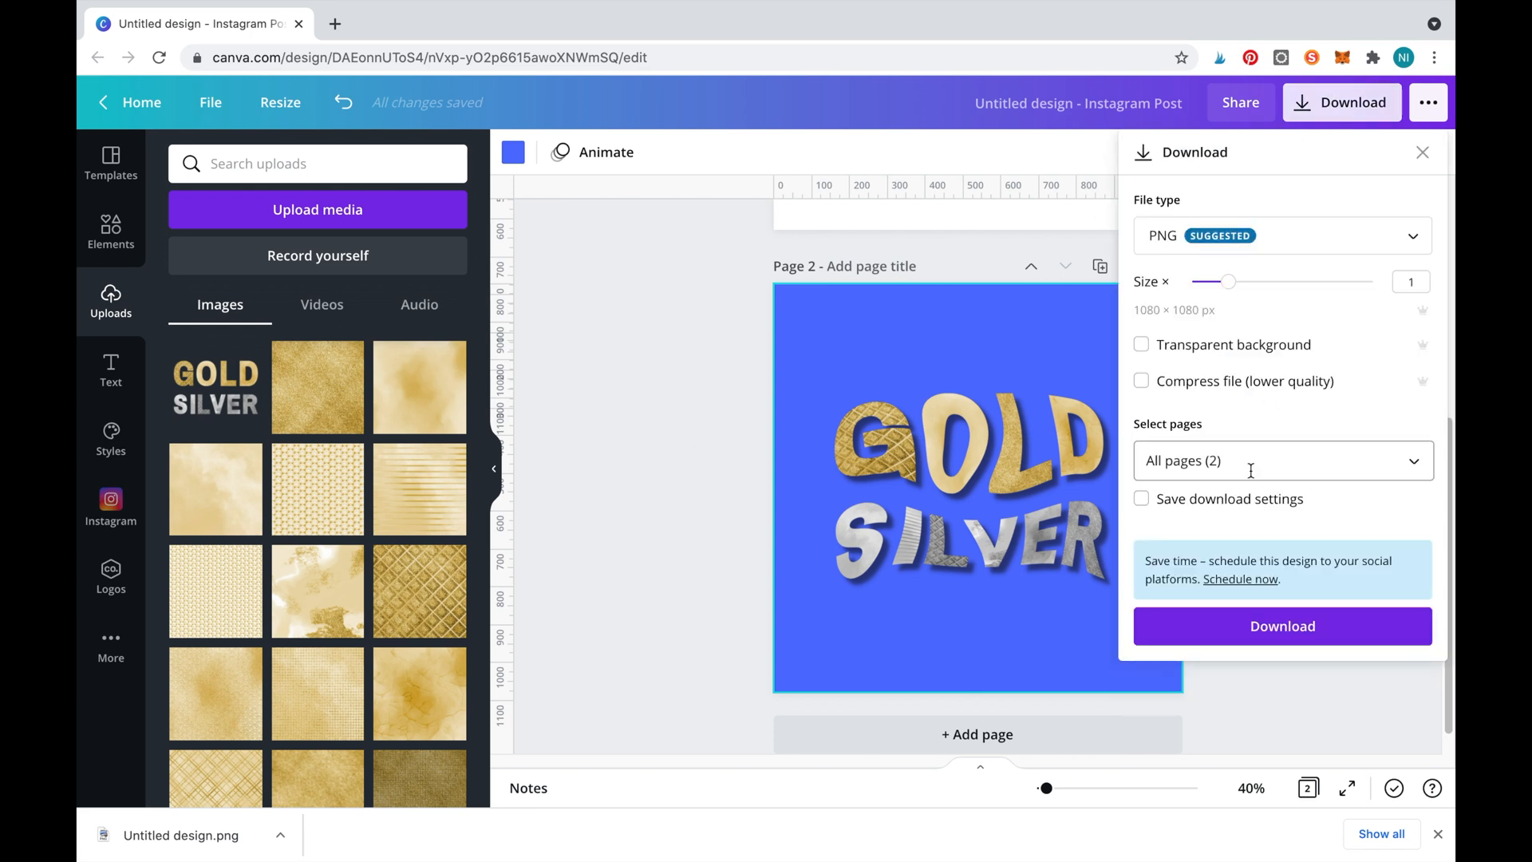
{"action": "left_click", "coordinate": [1279, 460]}
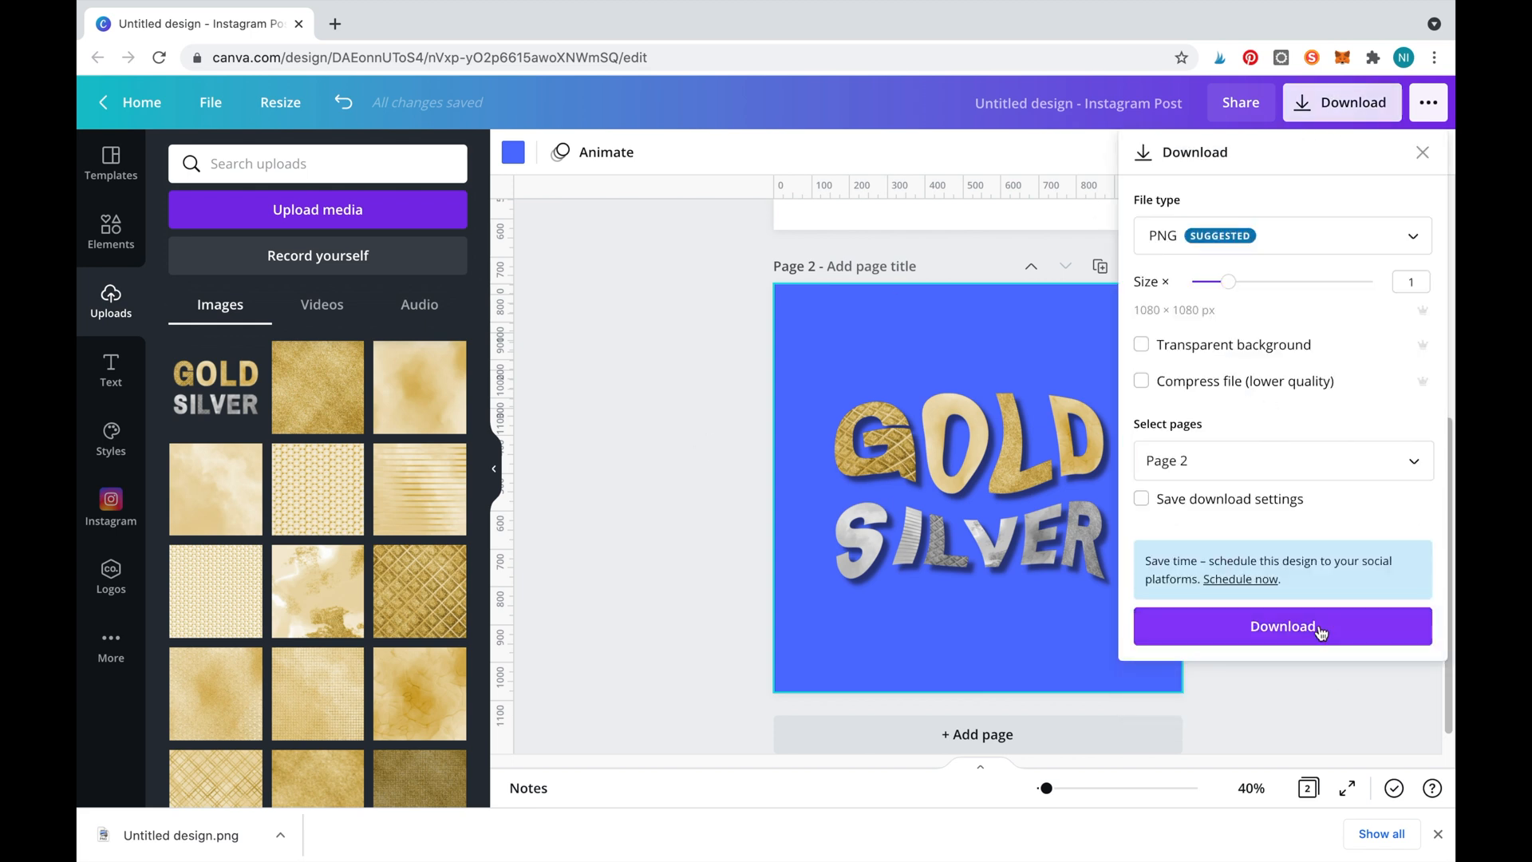
{"action": "left_click", "coordinate": [1281, 626]}
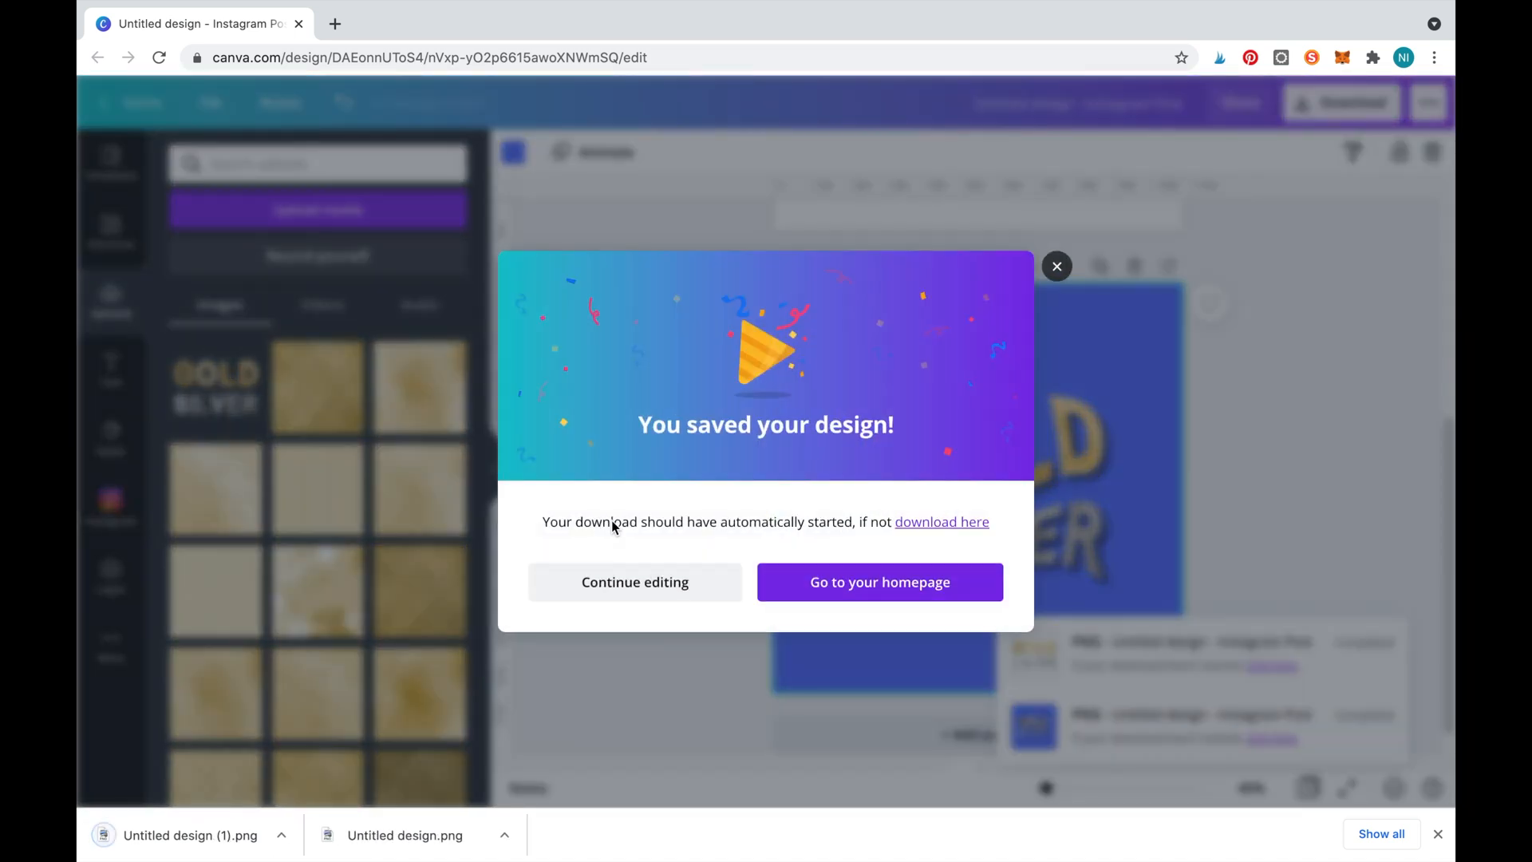